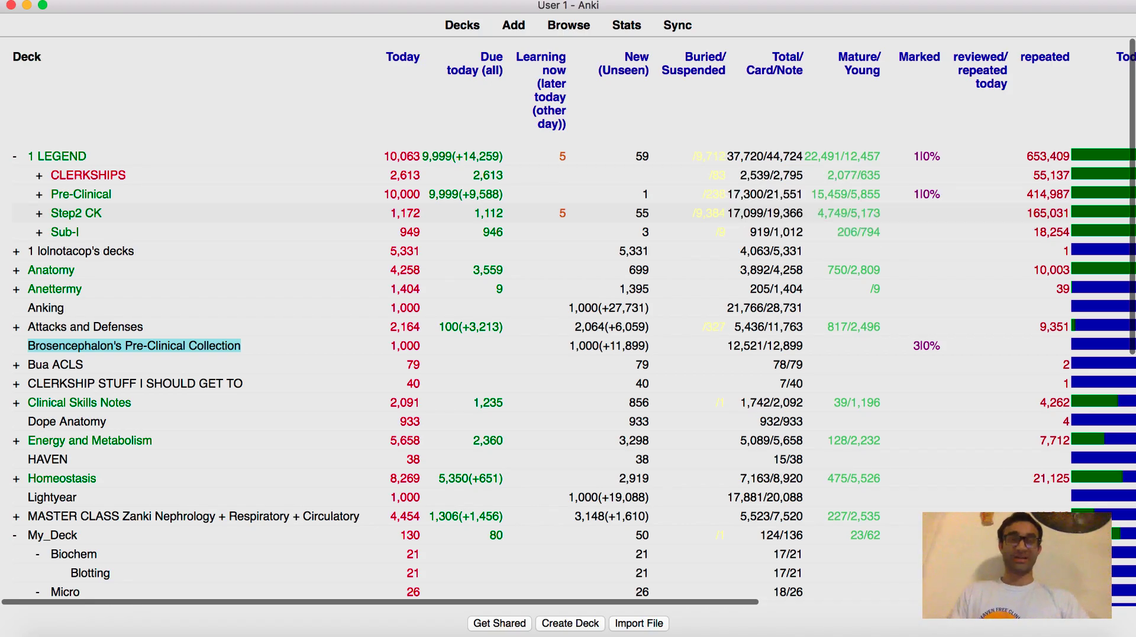
Step: Bring up Anki's Preferences window from the application menu
{"action": "left_click", "coordinate": [44, 4]}
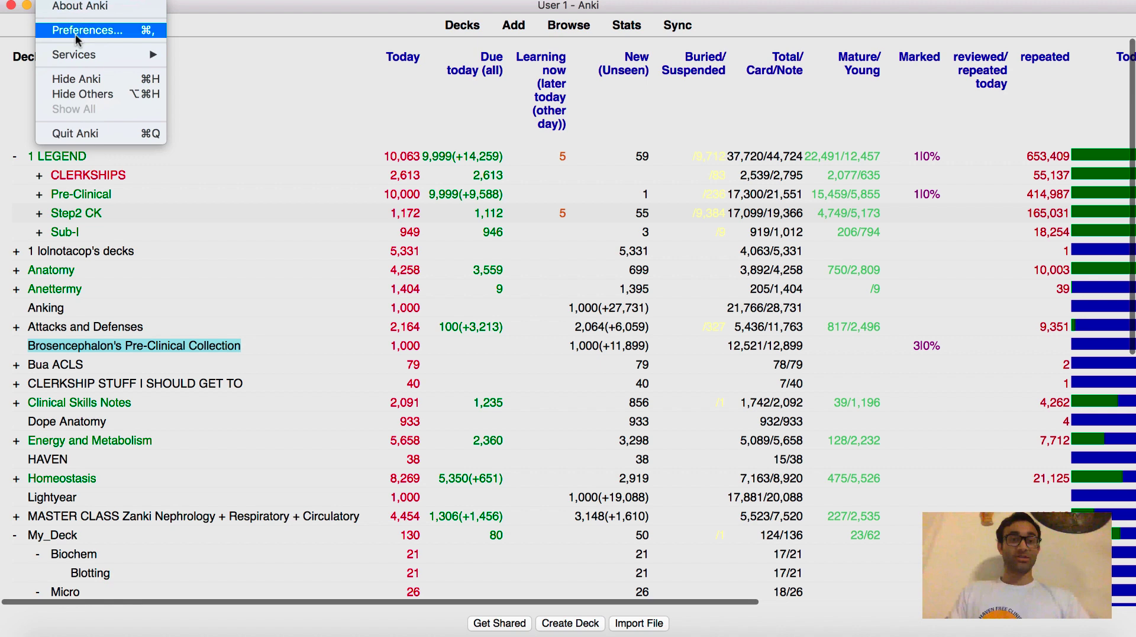
{"action": "left_click", "coordinate": [86, 29]}
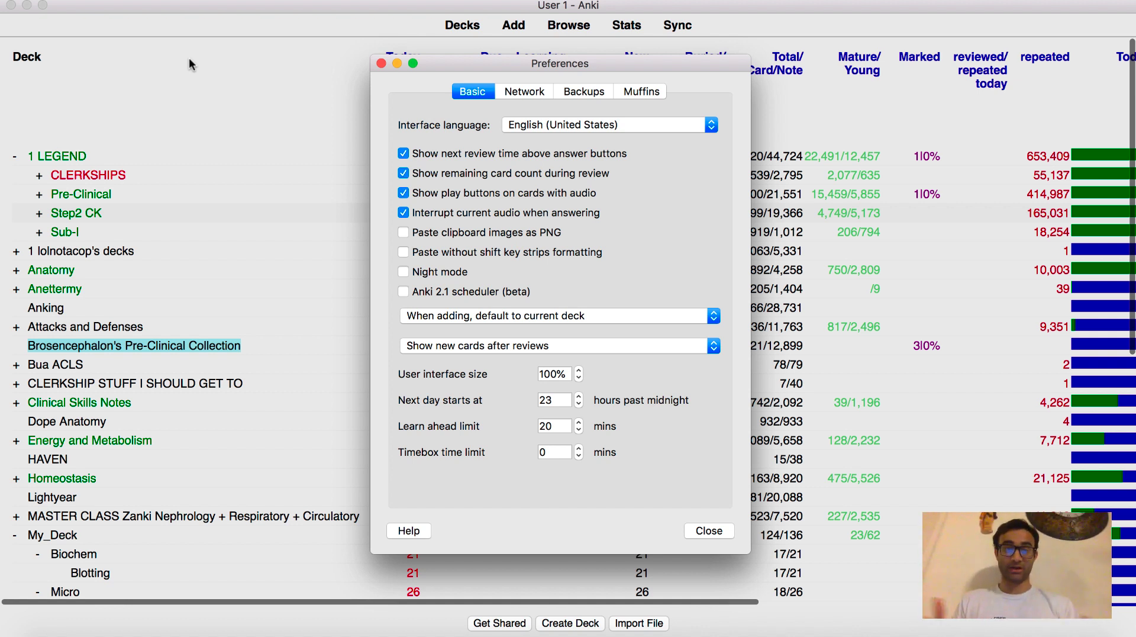
{"action": "mouse_move", "coordinate": [471, 409]}
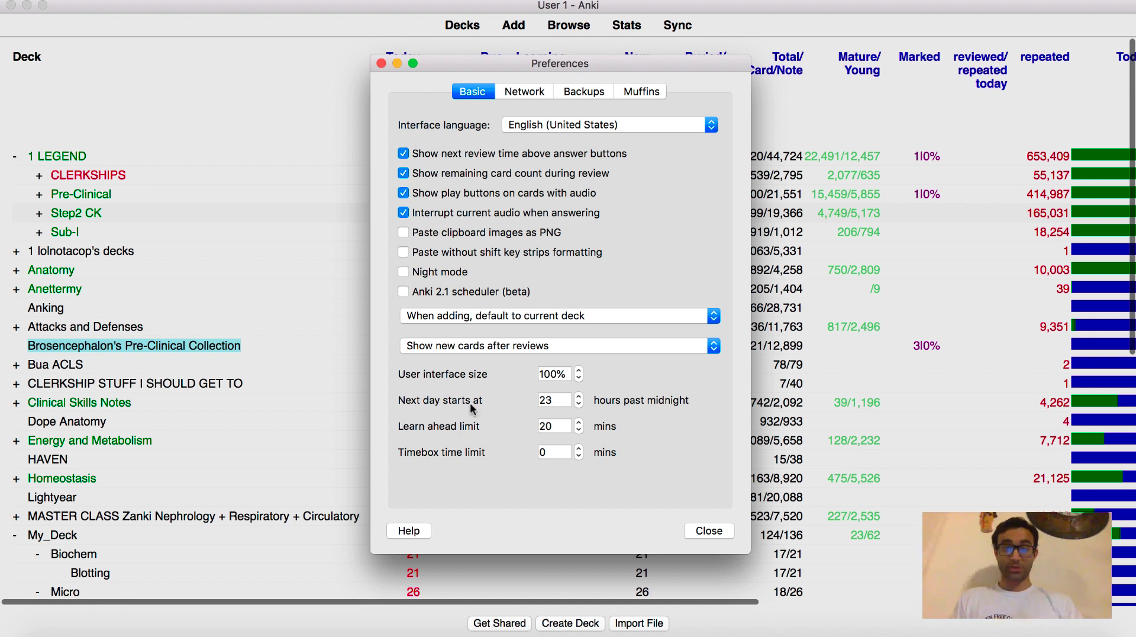
{"action": "left_click", "coordinate": [554, 400]}
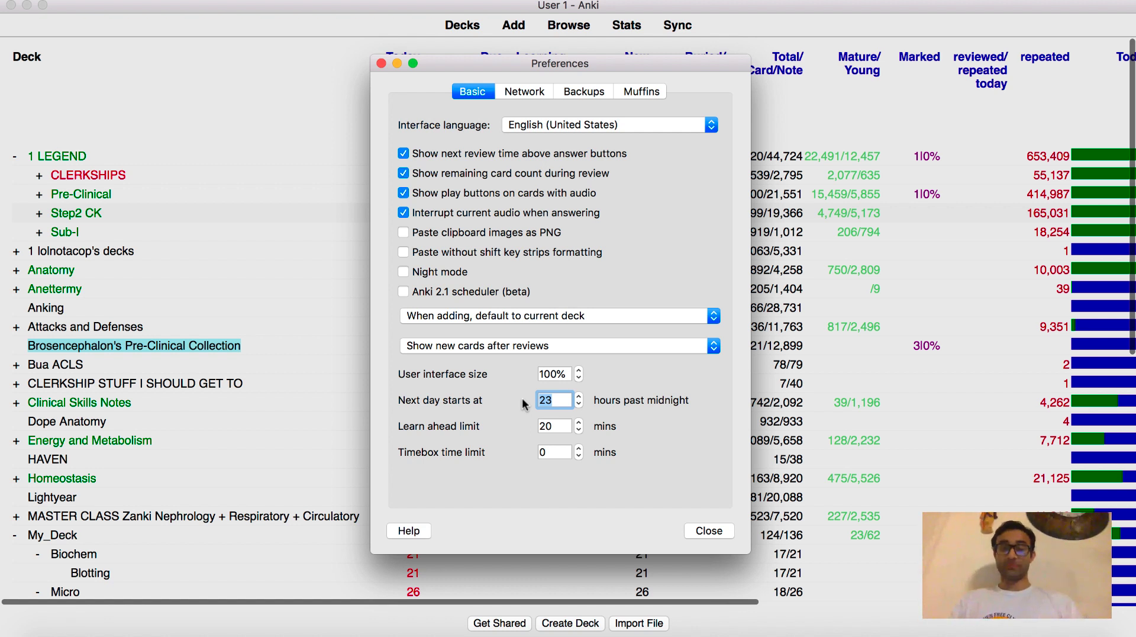
{"action": "left_click", "coordinate": [553, 425]}
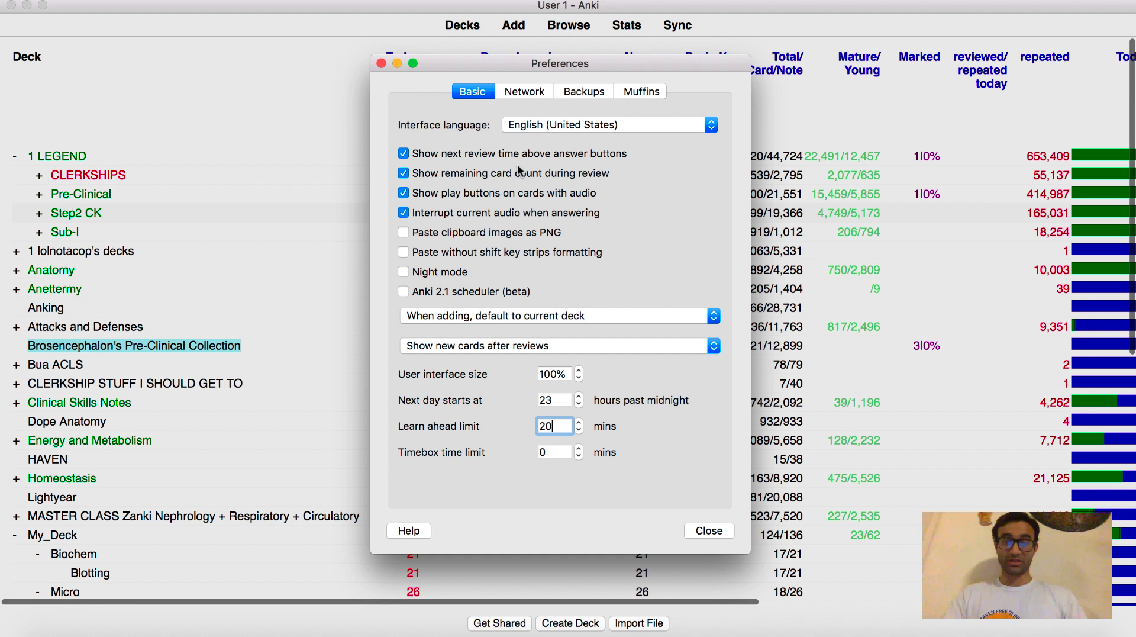
{"action": "left_click", "coordinate": [553, 400]}
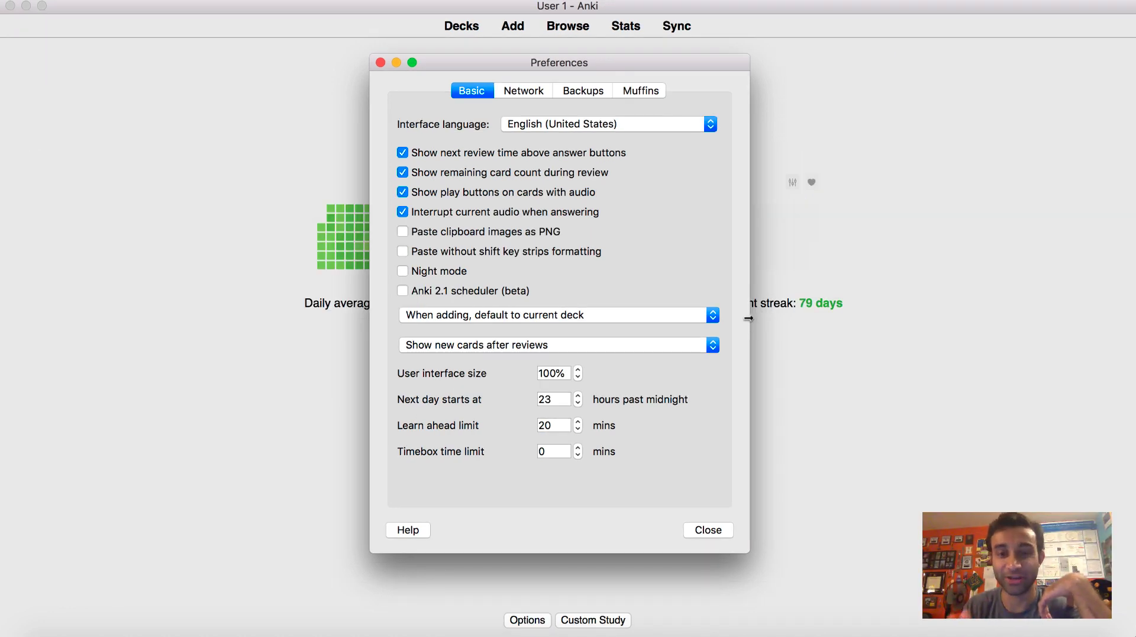
{"action": "left_click", "coordinate": [557, 344]}
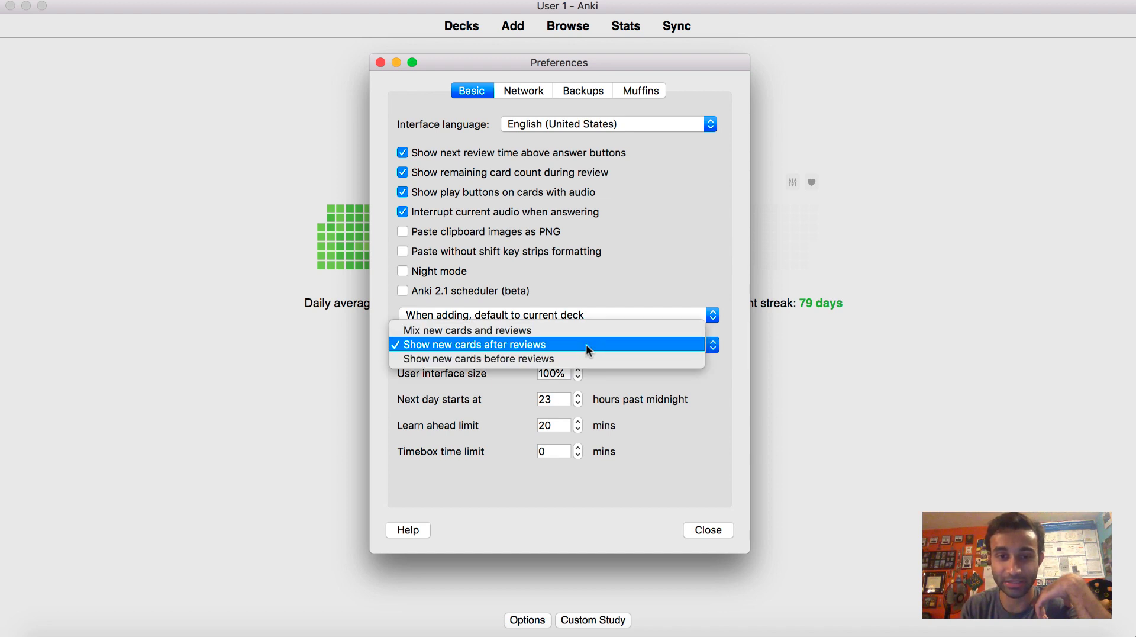
{"action": "left_click", "coordinate": [468, 344]}
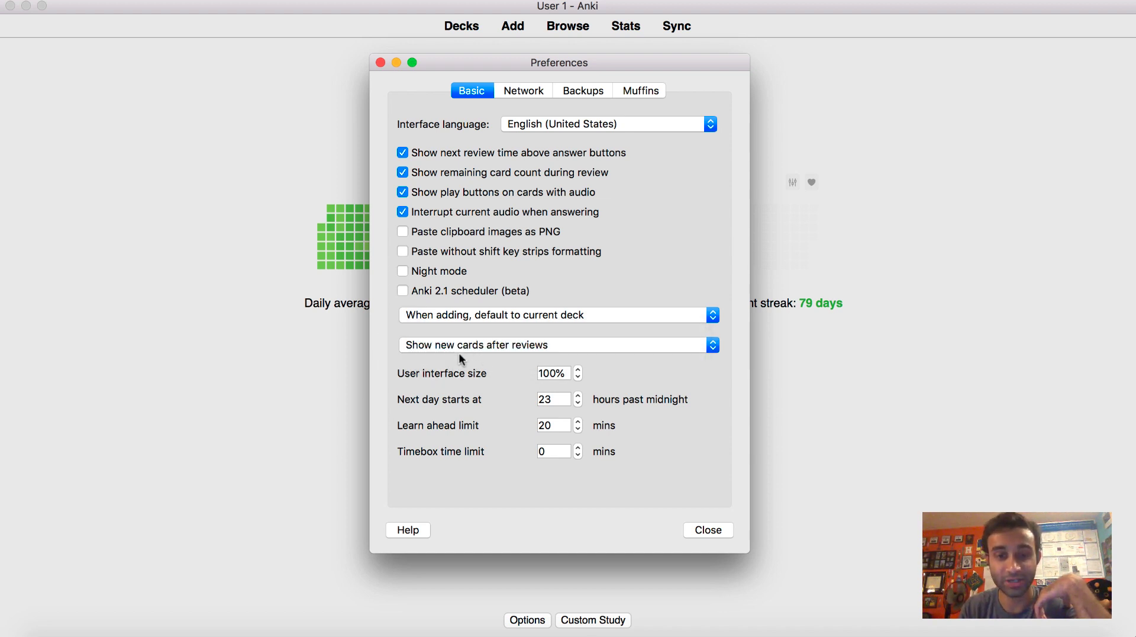
{"action": "mouse_move", "coordinate": [436, 352]}
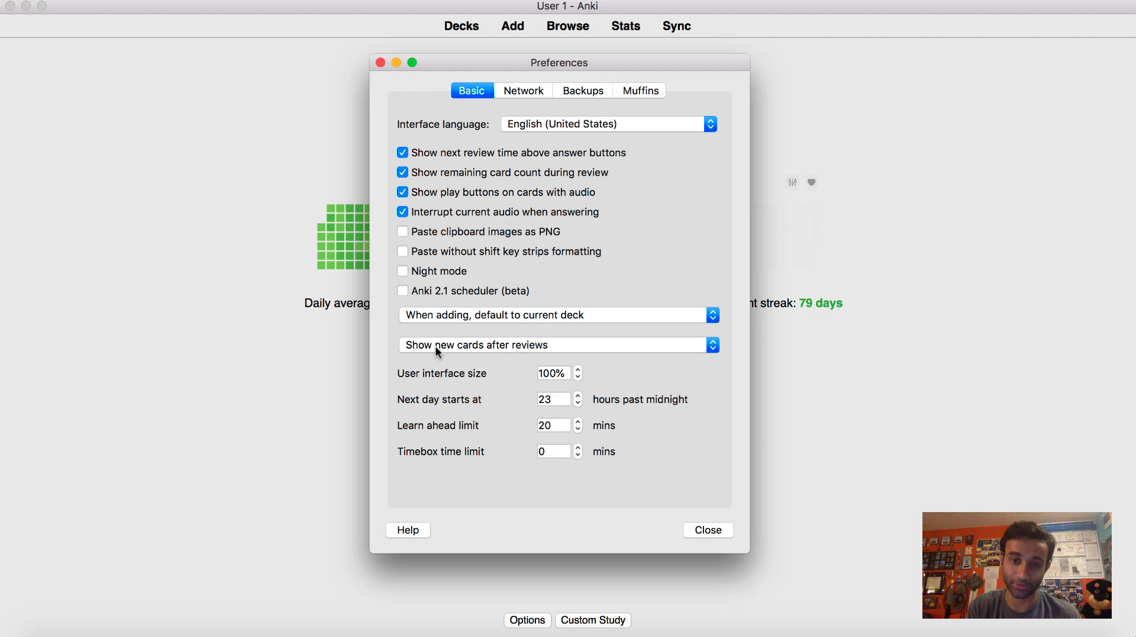
{"action": "left_click", "coordinate": [553, 399]}
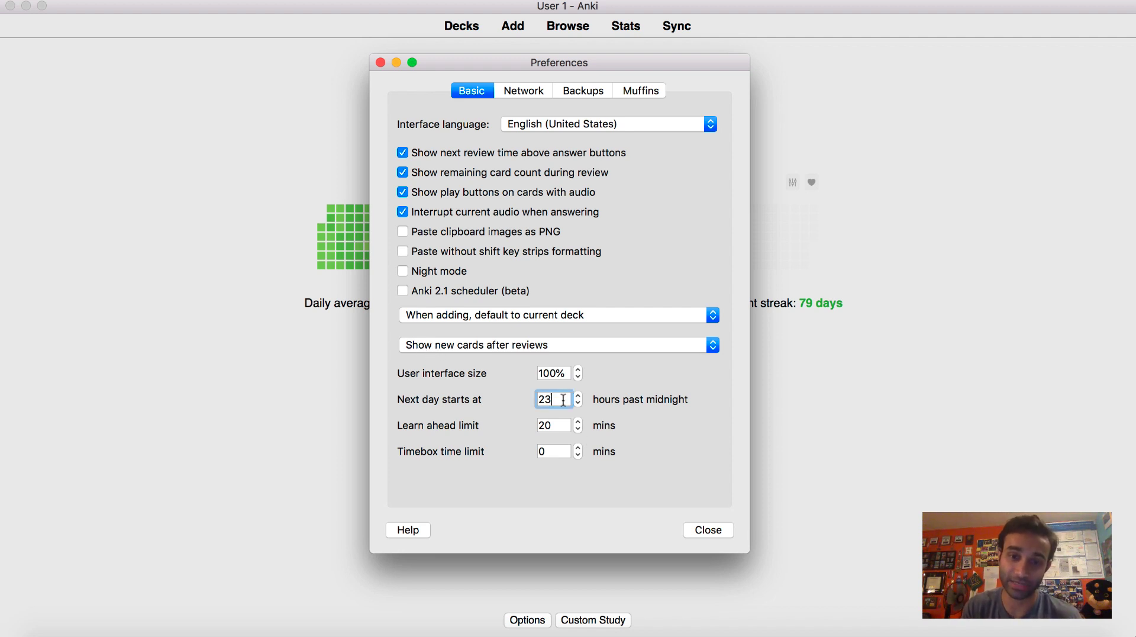
{"action": "left_click", "coordinate": [557, 345]}
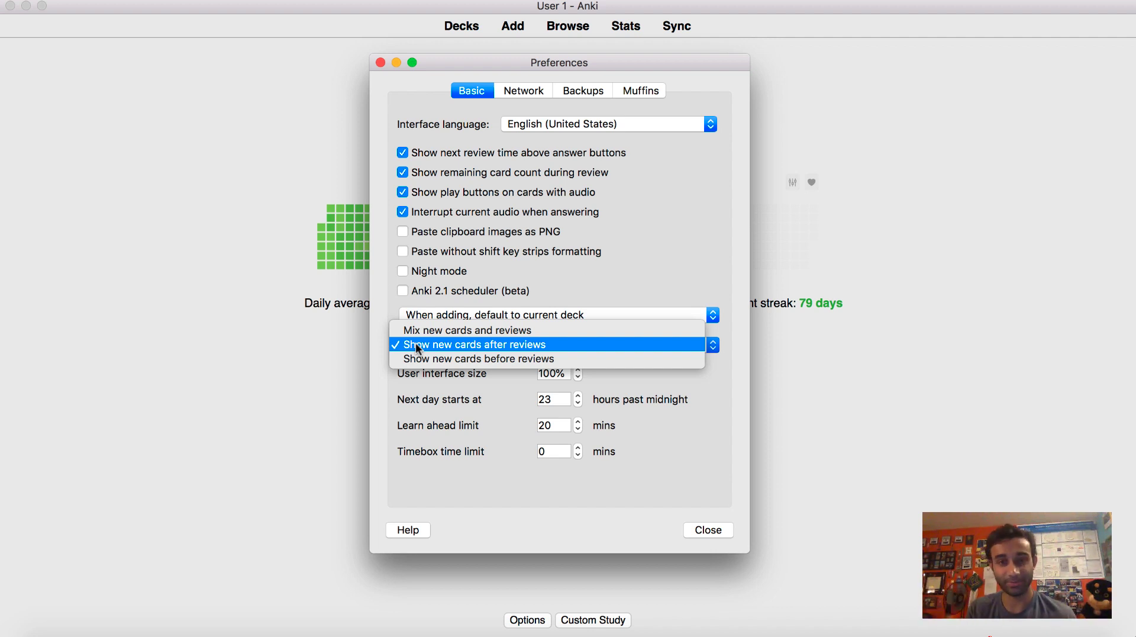
Step: Review the Backups and add-on preference pages, return to Basic and close Preferences unchanged
{"action": "left_click", "coordinate": [584, 91]}
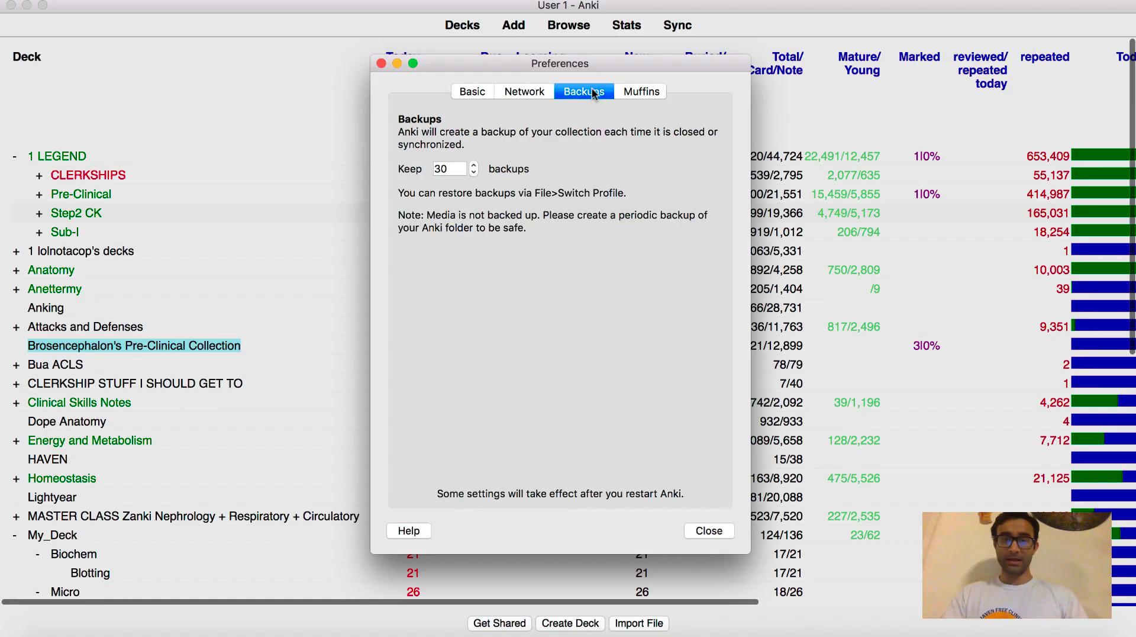
{"action": "left_click", "coordinate": [640, 91]}
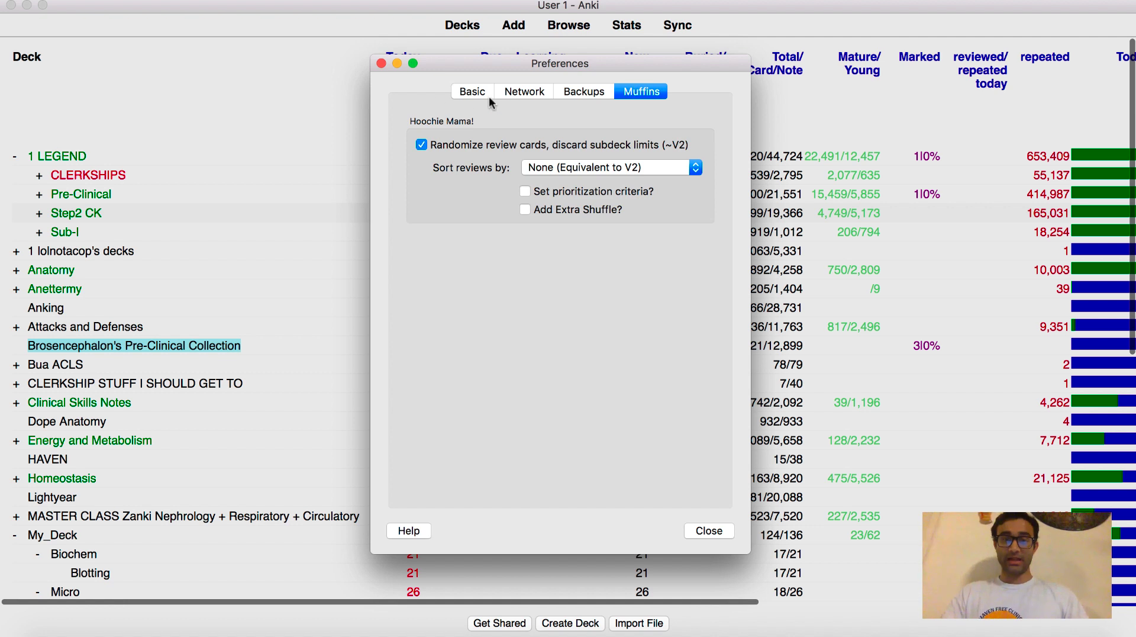
{"action": "left_click", "coordinate": [472, 91]}
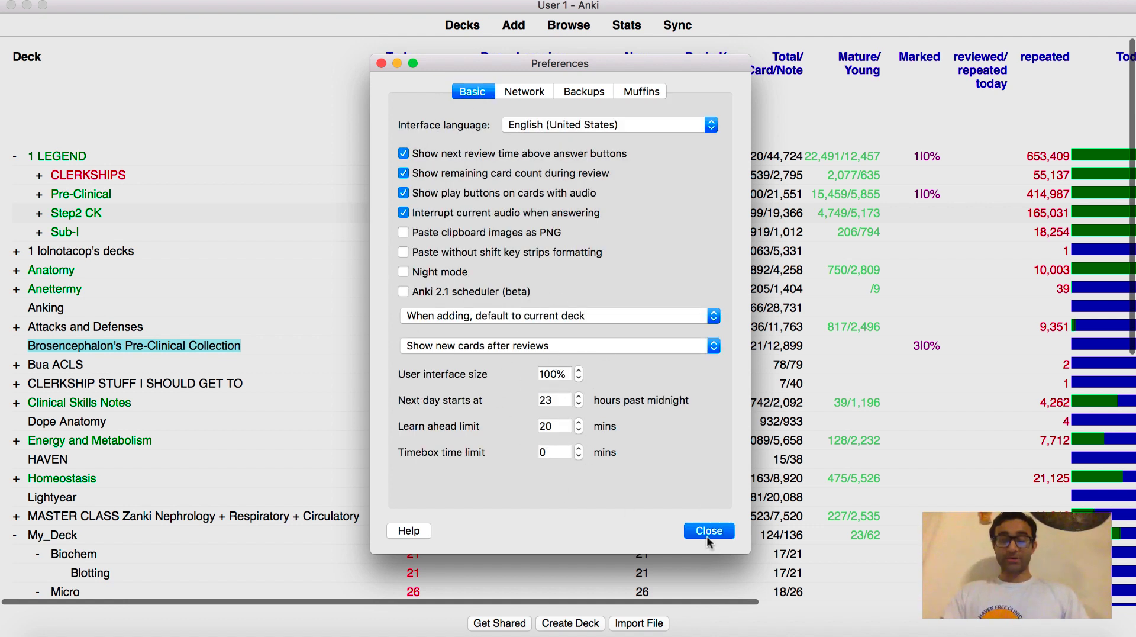
{"action": "mouse_move", "coordinate": [867, 470]}
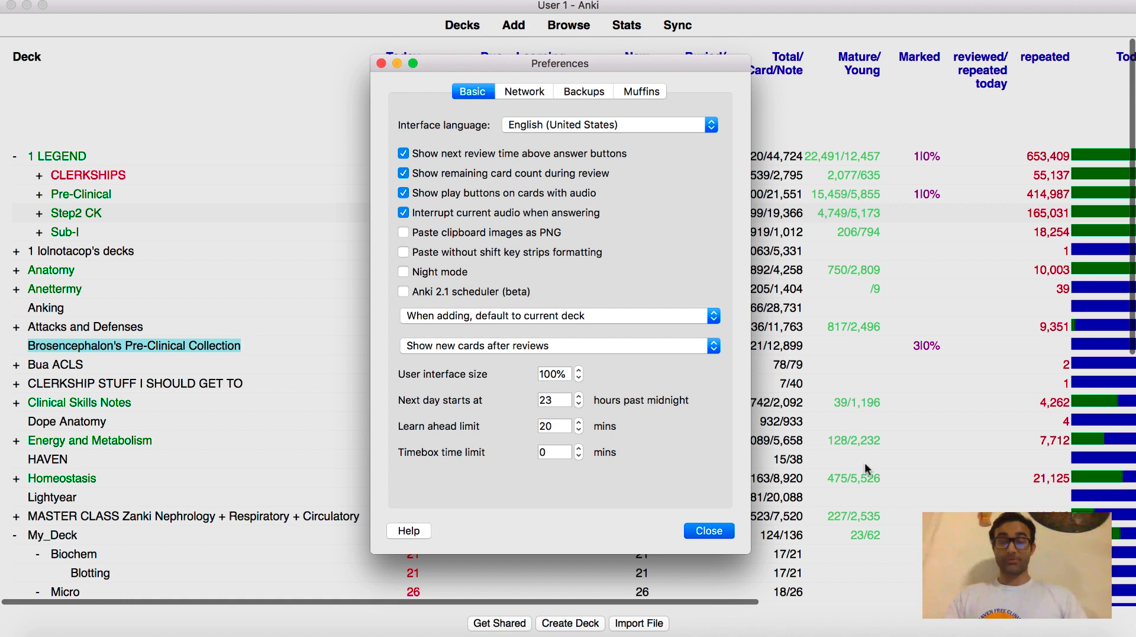
{"action": "left_click", "coordinate": [708, 530]}
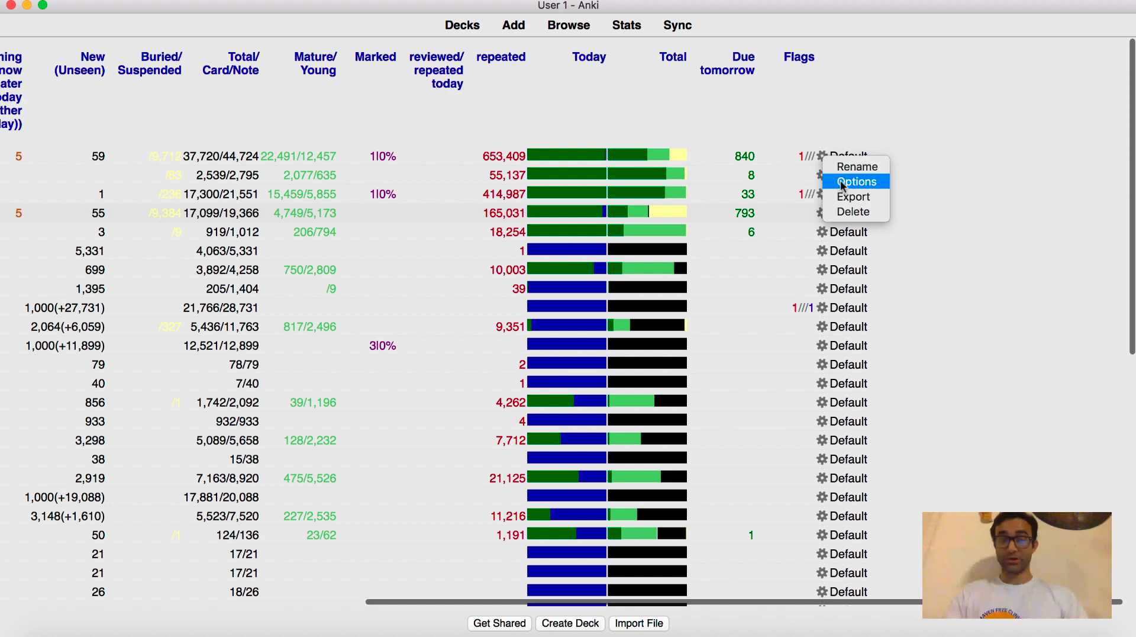
Step: Open the top deck's options and keep new cards in random order at 9999 per day
{"action": "left_click", "coordinate": [857, 182]}
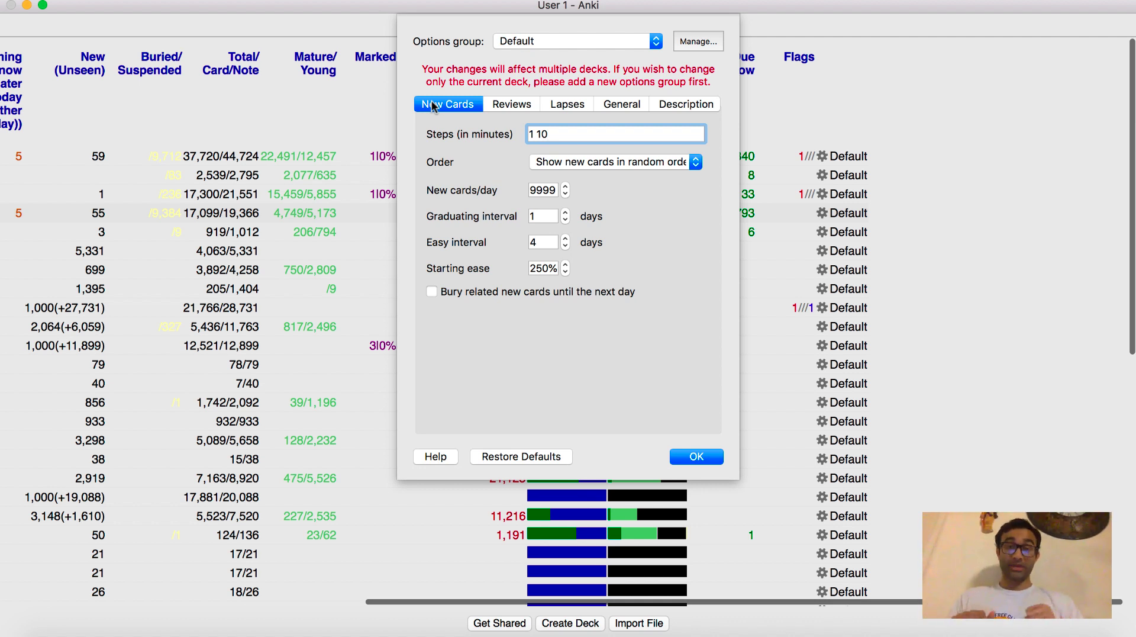
{"action": "mouse_move", "coordinate": [573, 184]}
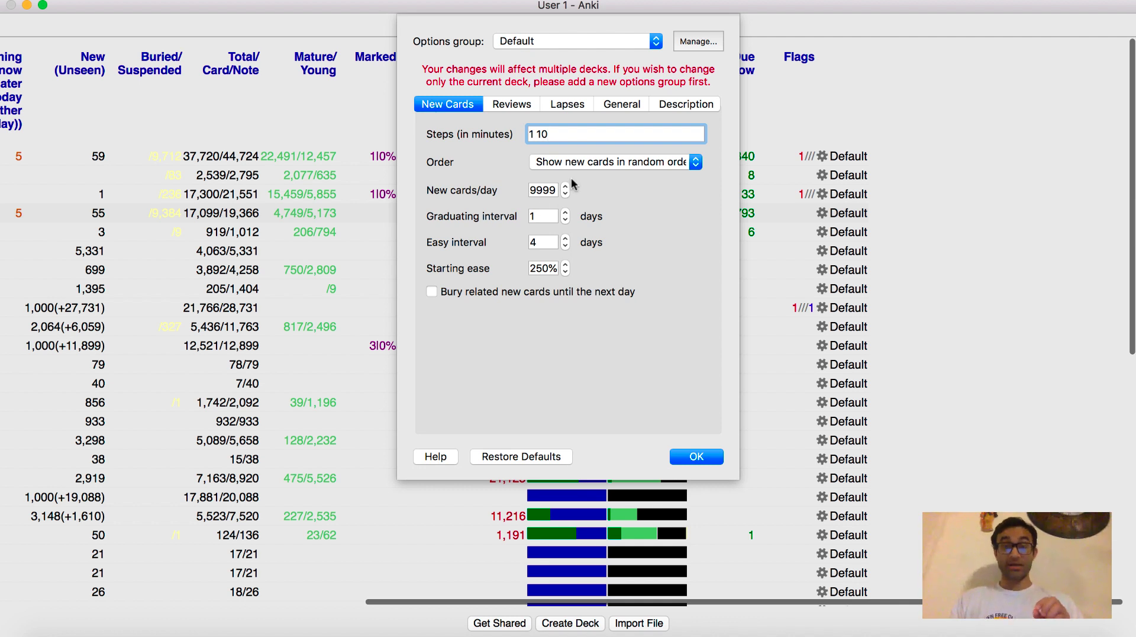
{"action": "left_click", "coordinate": [613, 161]}
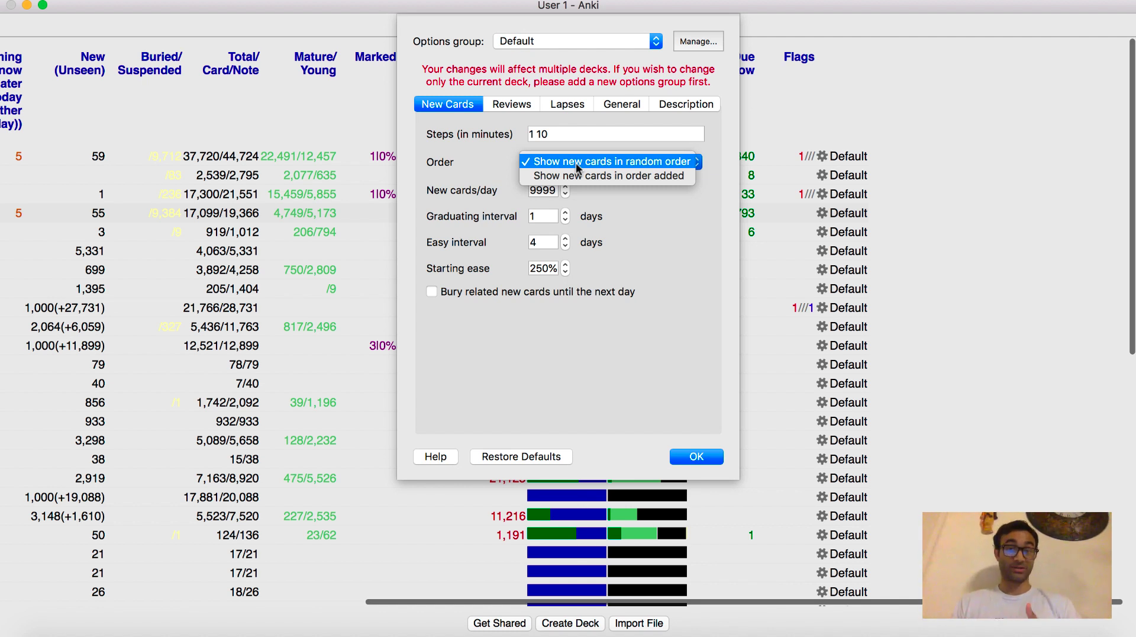
{"action": "mouse_move", "coordinate": [577, 163]}
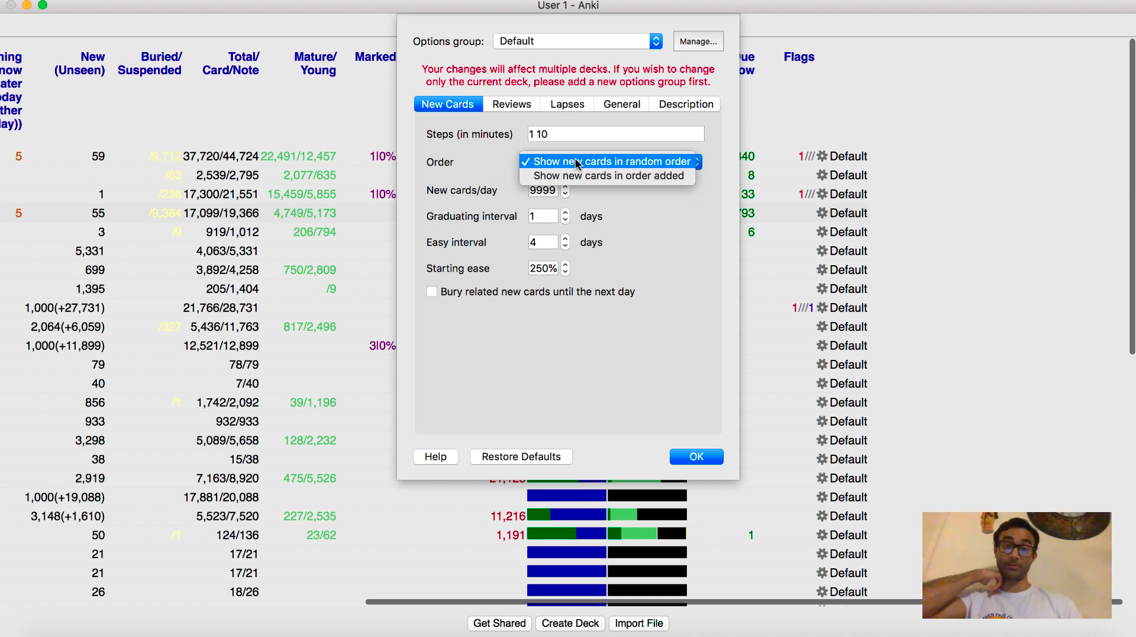
{"action": "left_click", "coordinate": [608, 161]}
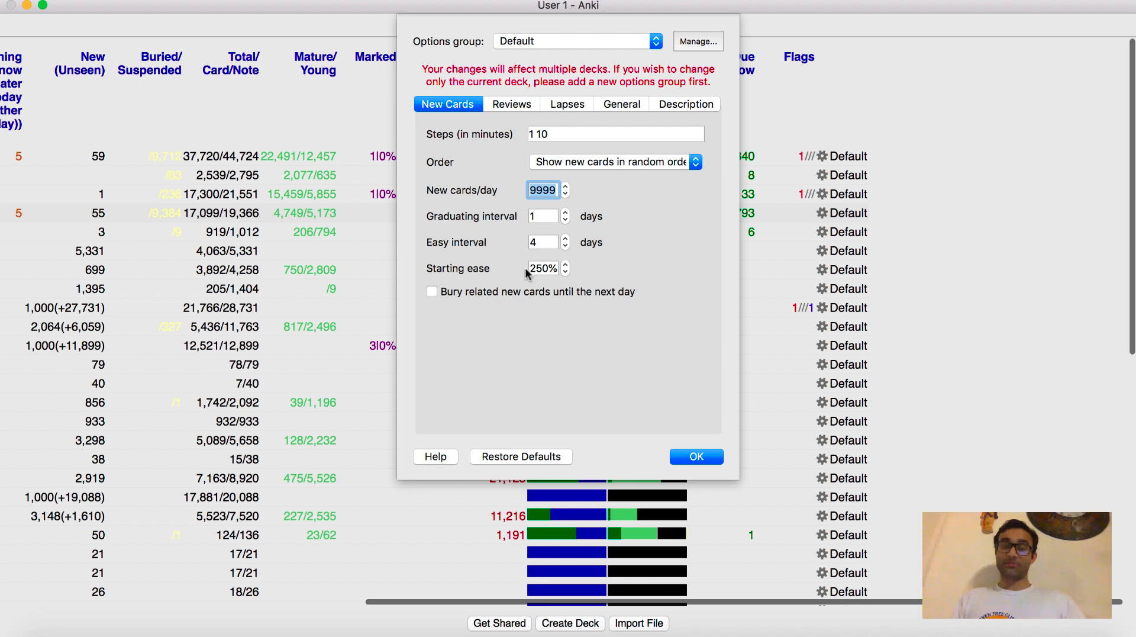
{"action": "mouse_move", "coordinate": [567, 242]}
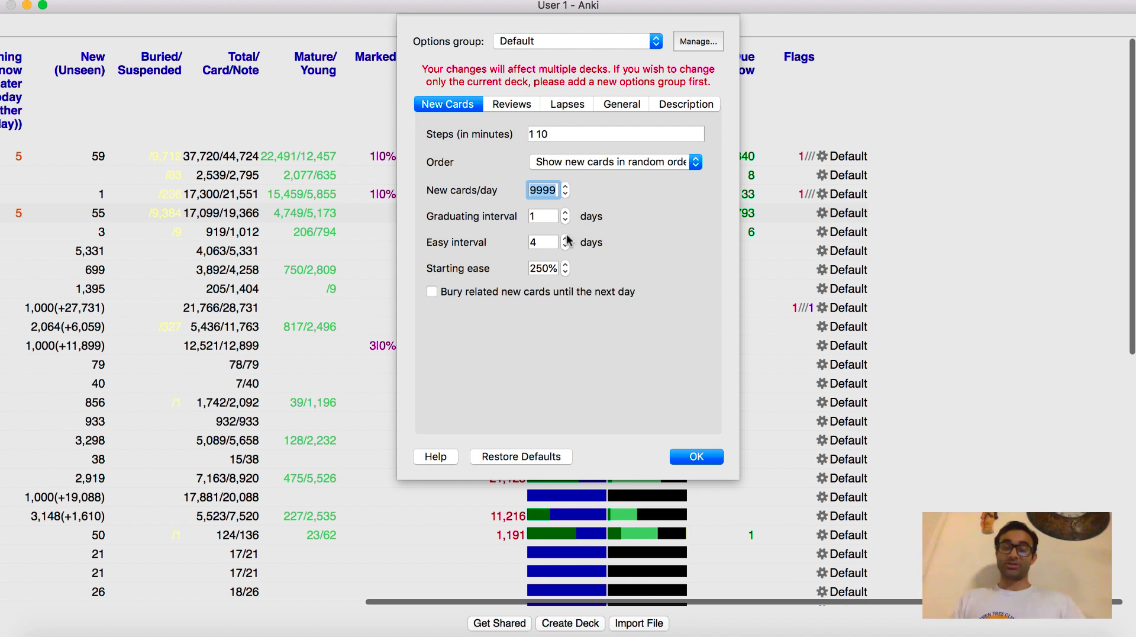
{"action": "mouse_move", "coordinate": [576, 188]}
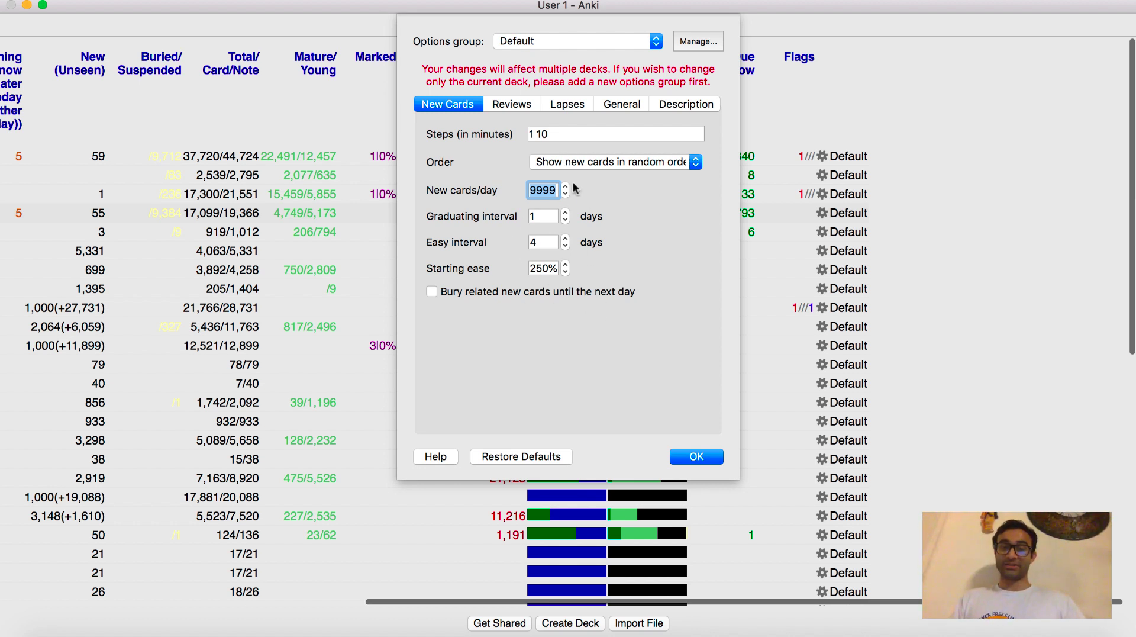
{"action": "mouse_move", "coordinate": [595, 305]}
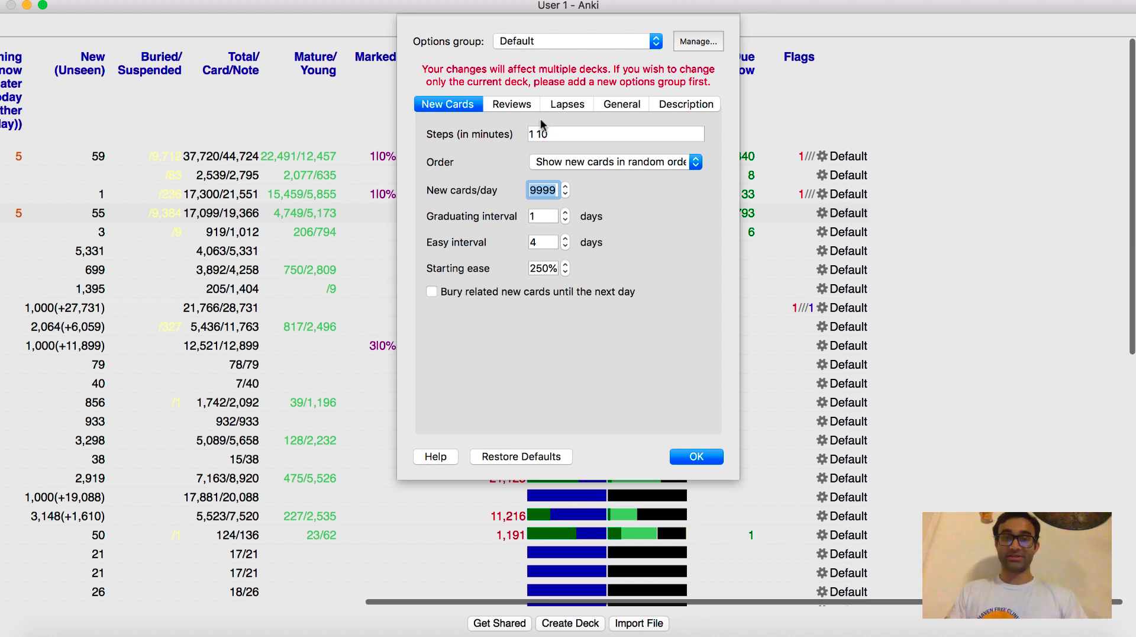
{"action": "left_click", "coordinate": [511, 104]}
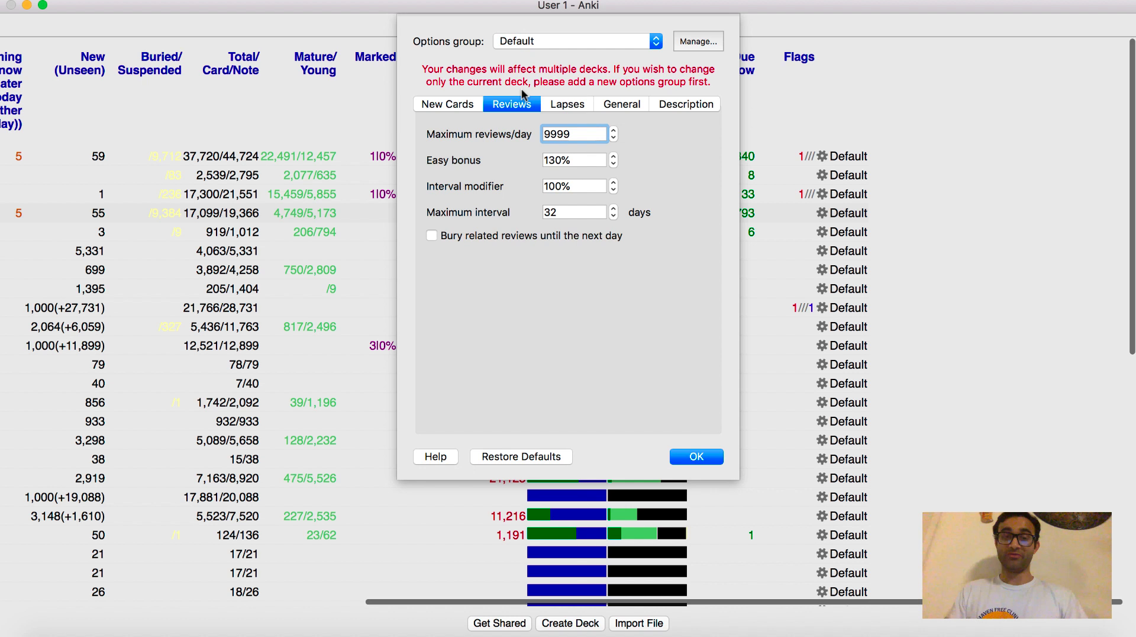
{"action": "mouse_move", "coordinate": [593, 134]}
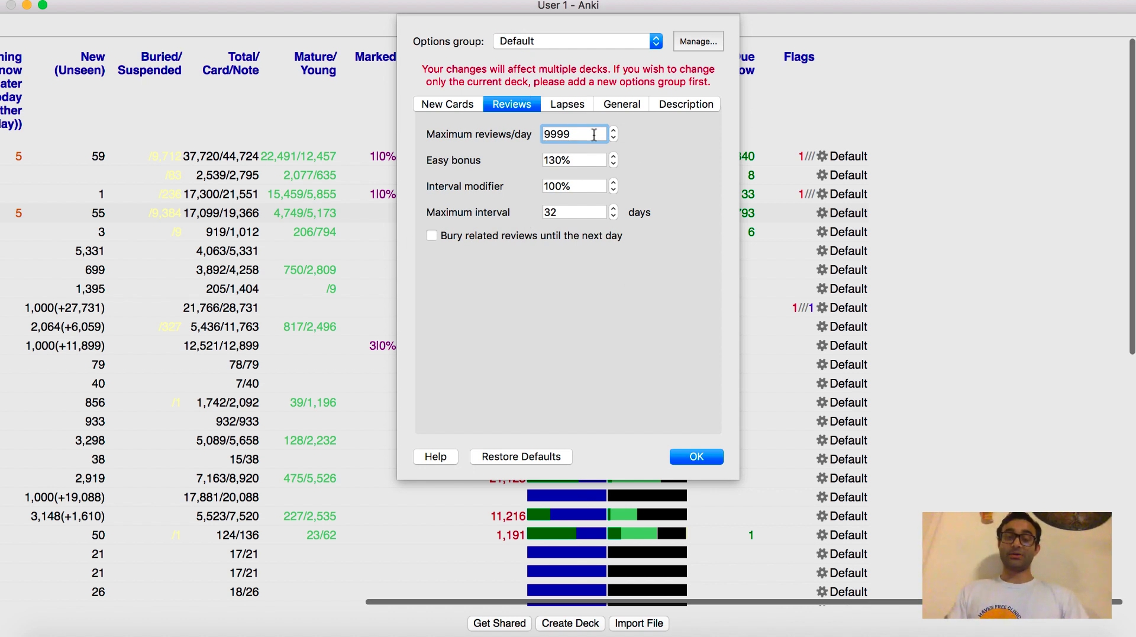
{"action": "triple_click", "coordinate": [573, 134]}
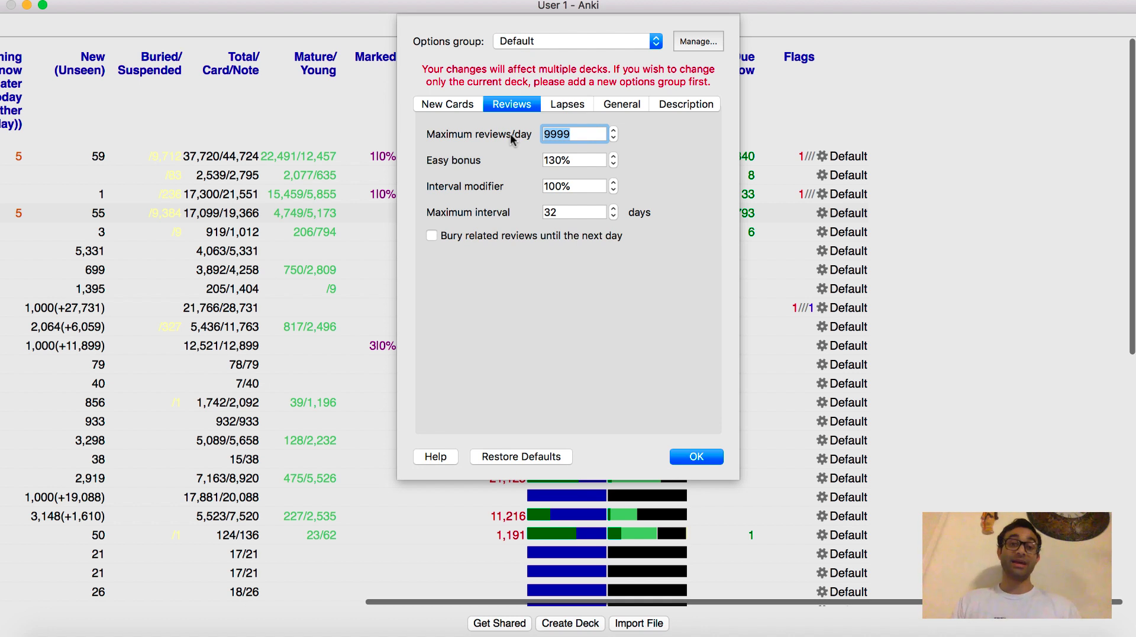
{"action": "type", "text": "9"}
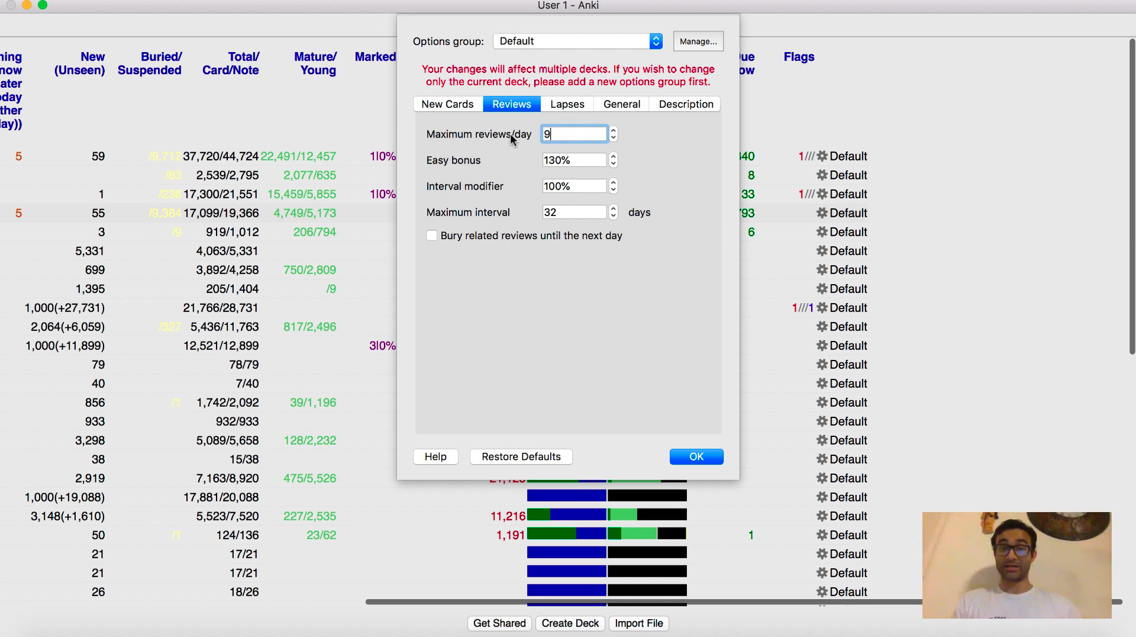
{"action": "type", "text": "999"}
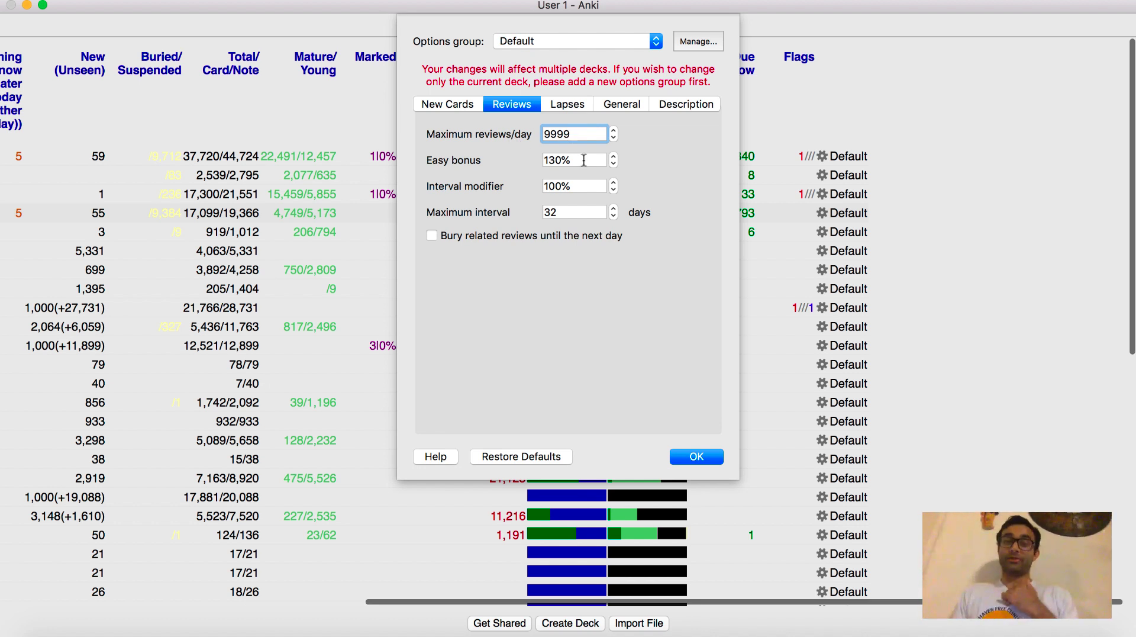
{"action": "left_click", "coordinate": [573, 186]}
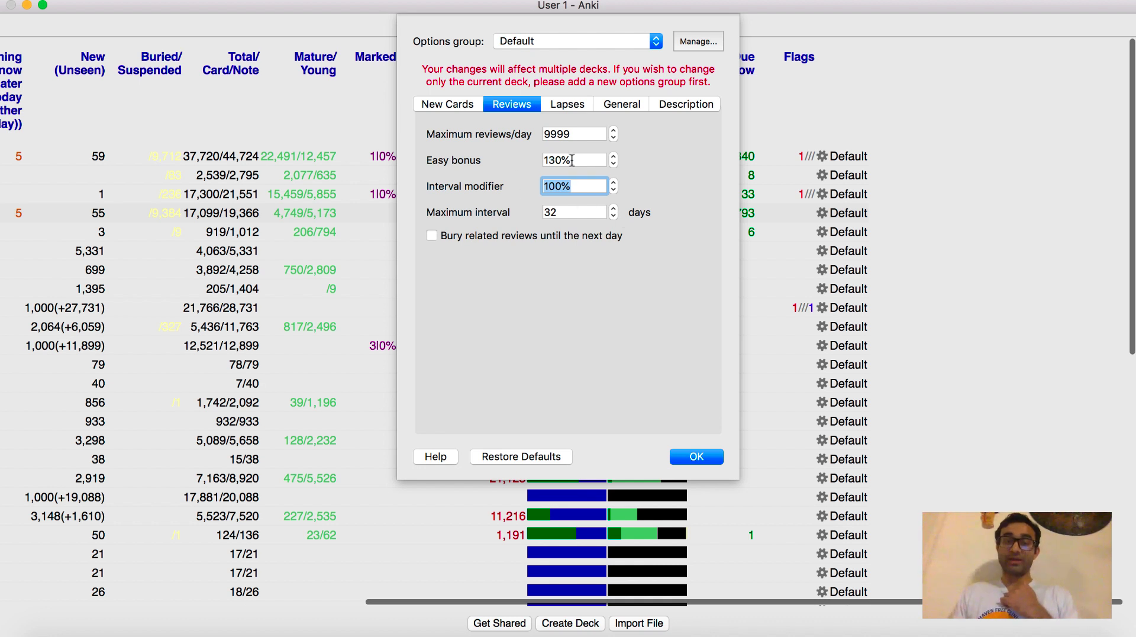
{"action": "left_click", "coordinate": [573, 160]}
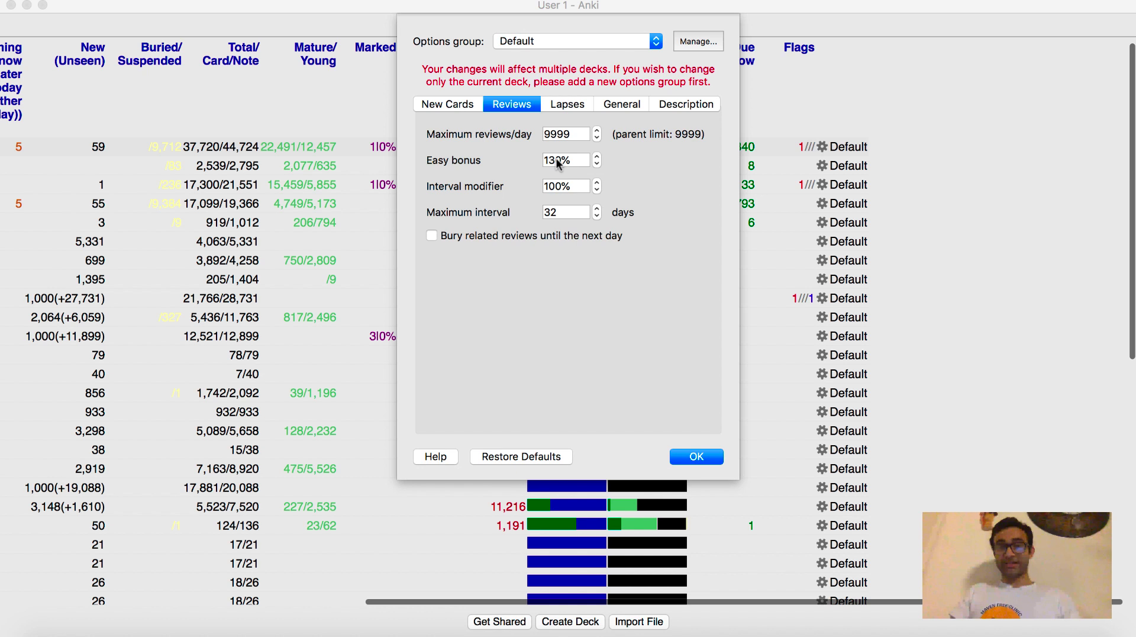
{"action": "left_click", "coordinate": [565, 185]}
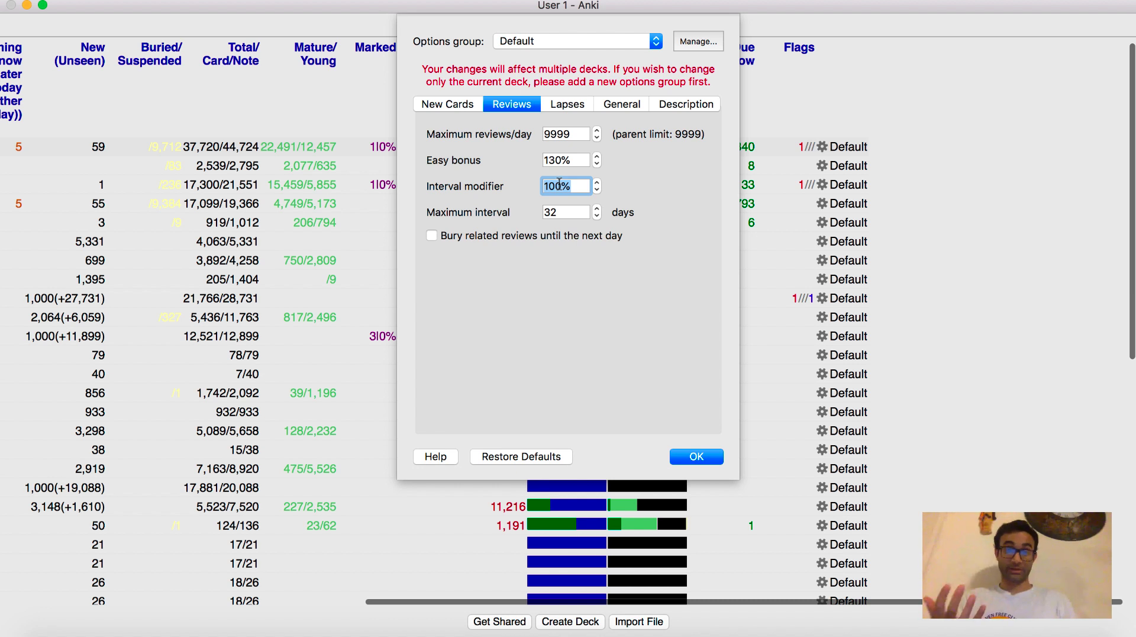
{"action": "left_click", "coordinate": [566, 212]}
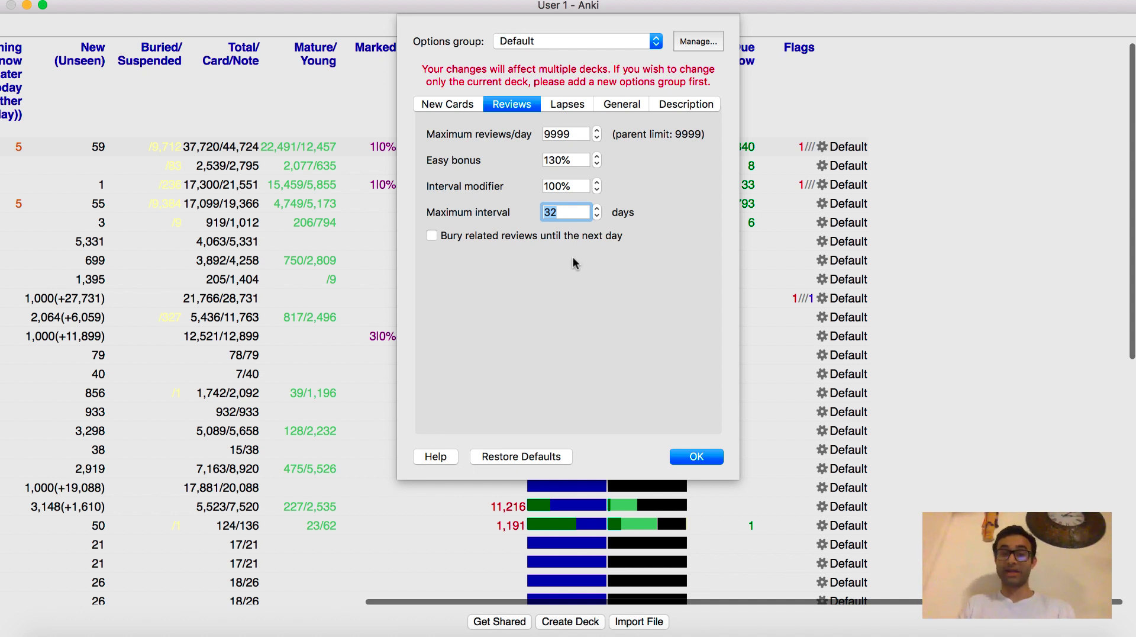
{"action": "type", "text": "180"}
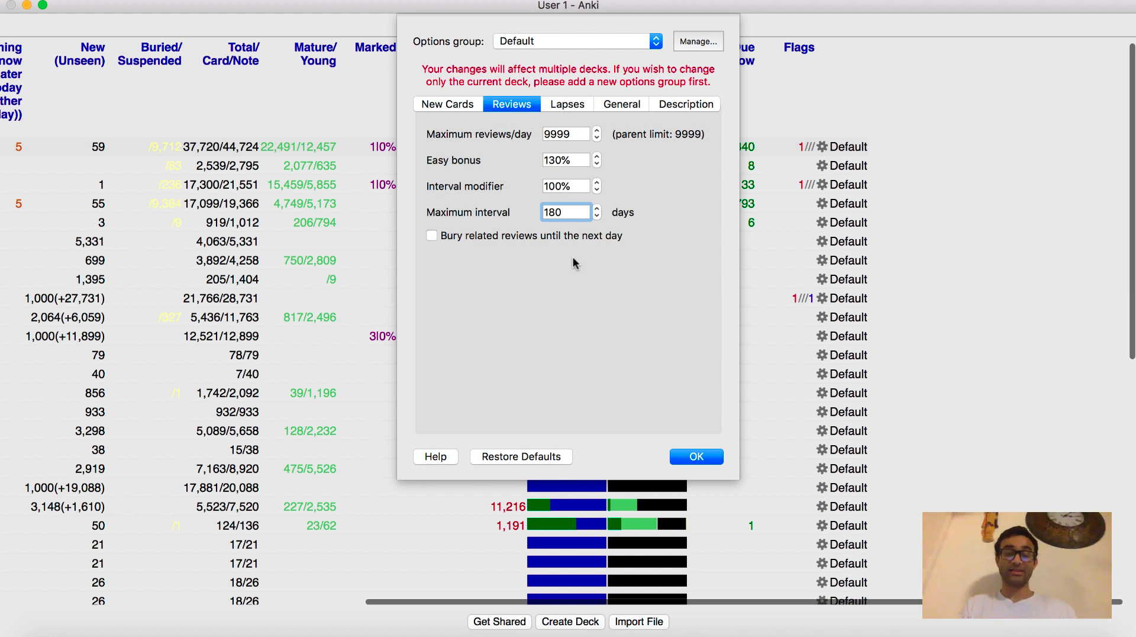
{"action": "type", "text": "30"}
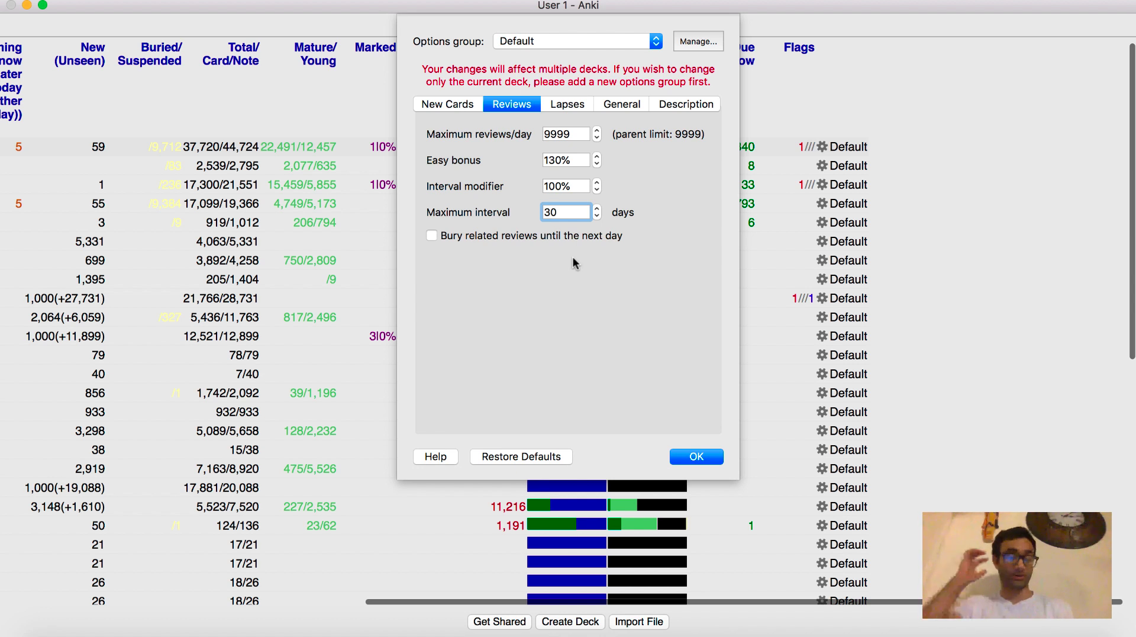
{"action": "left_click", "coordinate": [597, 208]}
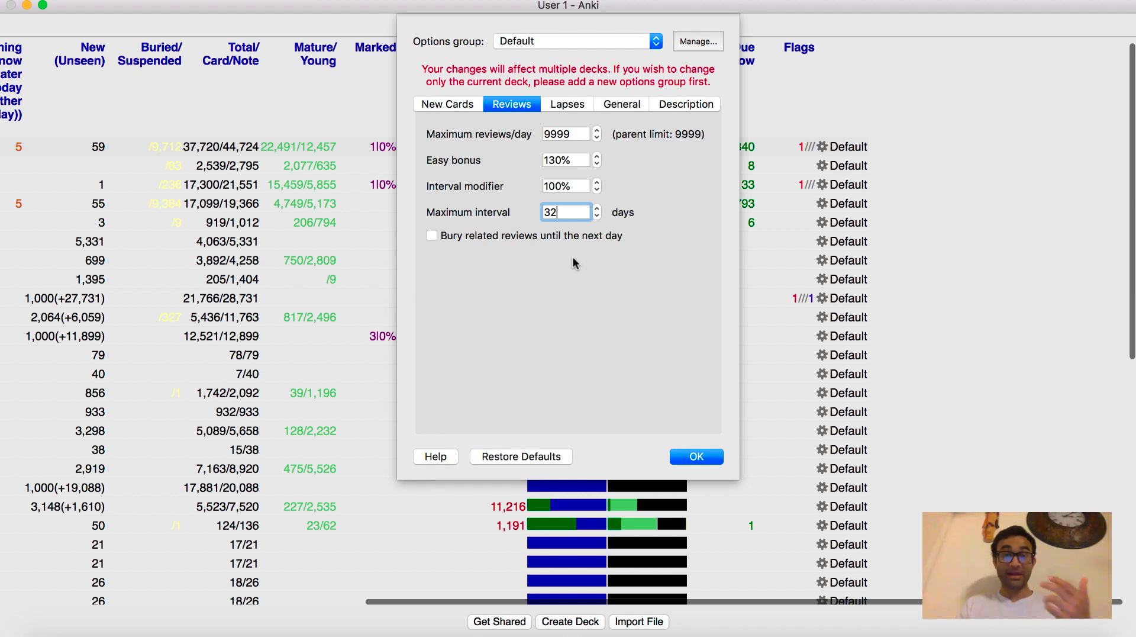
{"action": "left_click", "coordinate": [447, 104]}
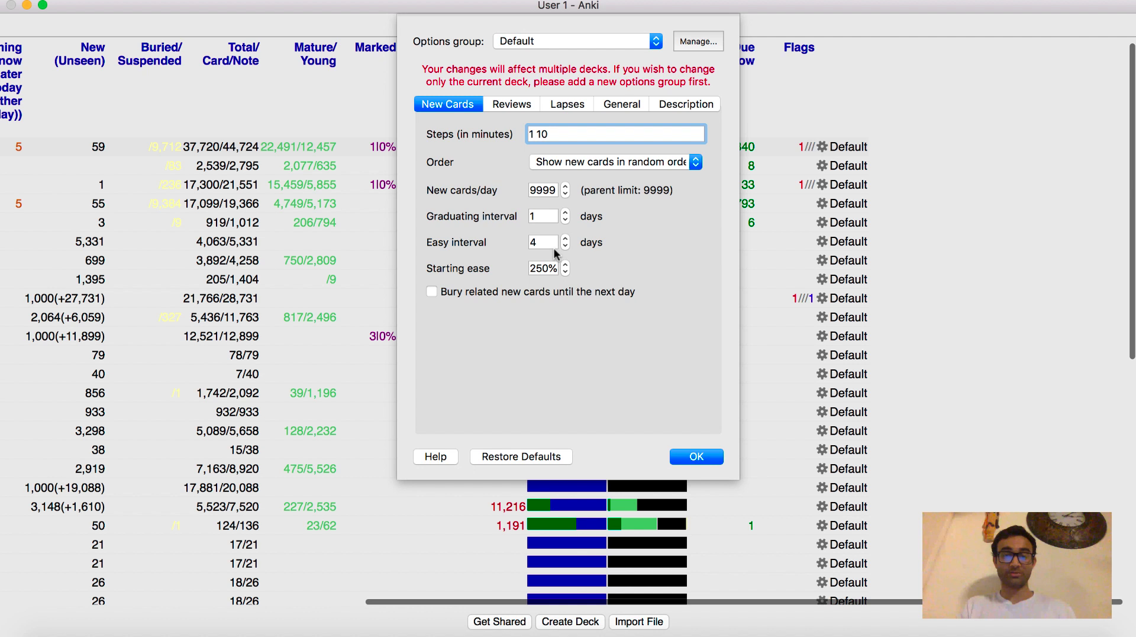
{"action": "mouse_move", "coordinate": [474, 269]}
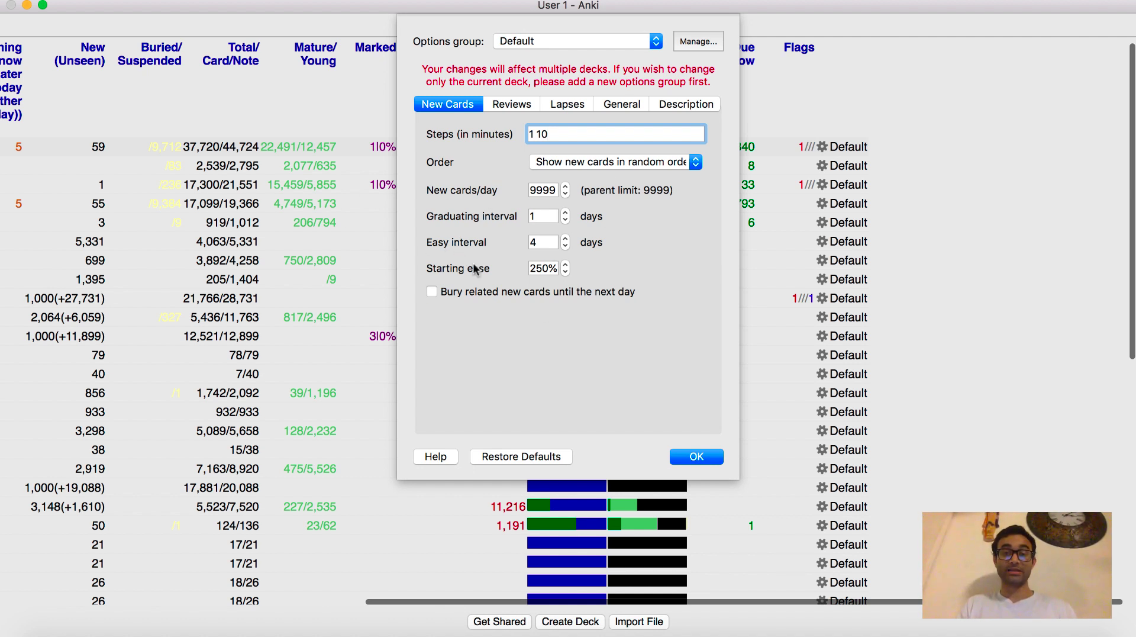
{"action": "left_click", "coordinate": [512, 105]}
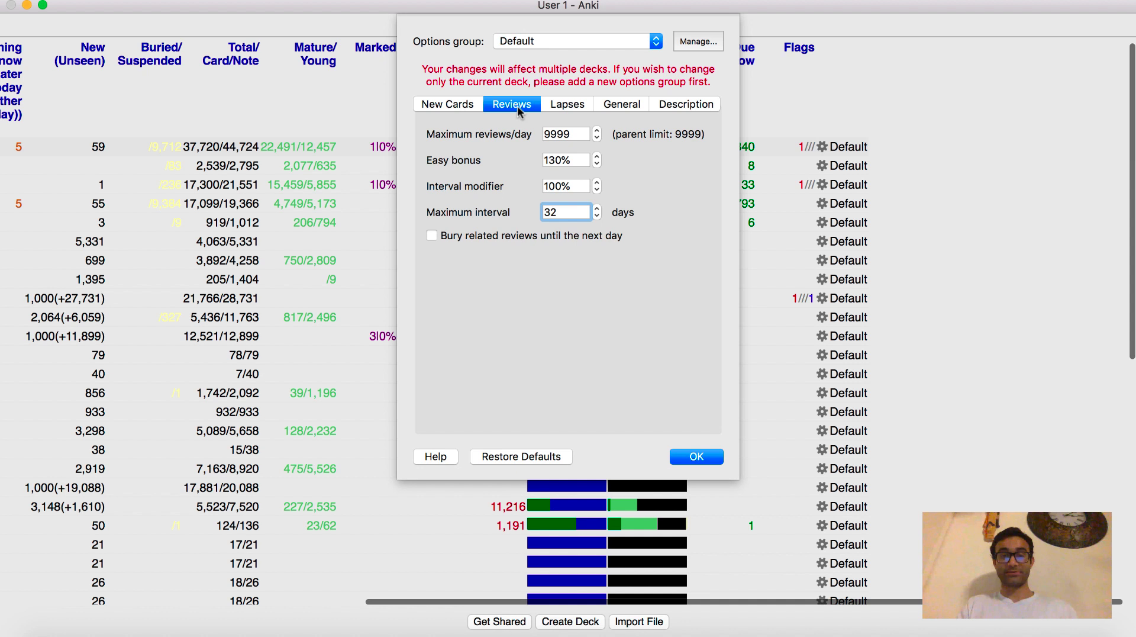
{"action": "mouse_move", "coordinate": [594, 235]}
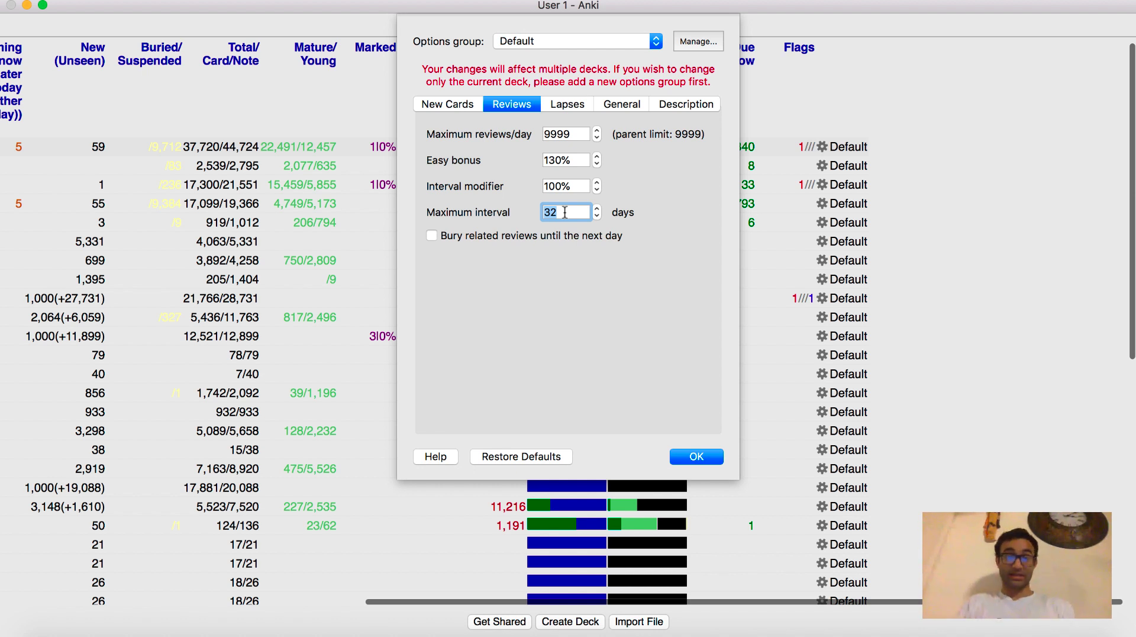
{"action": "type", "text": "180"}
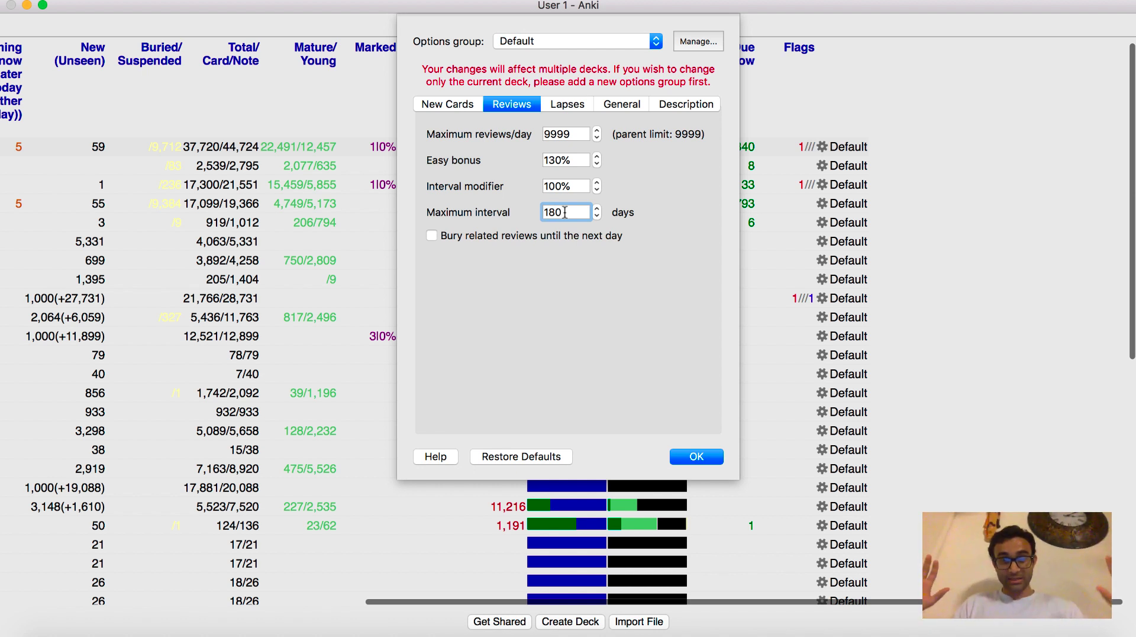
{"action": "type", "text": "30"}
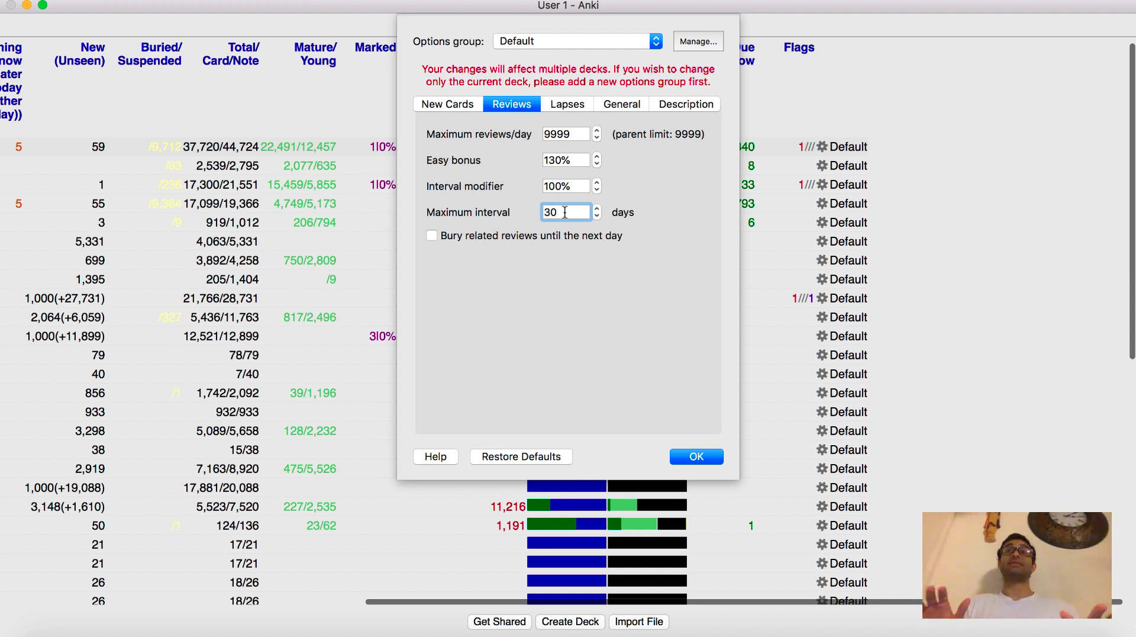
{"action": "left_click", "coordinate": [596, 208]}
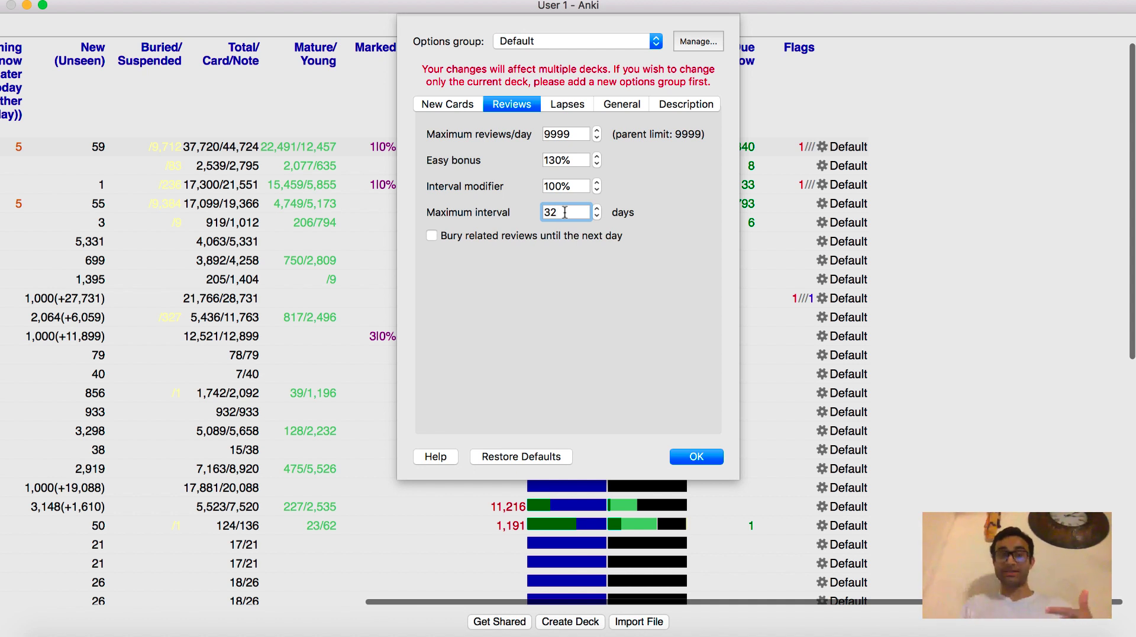
{"action": "left_click", "coordinate": [447, 104]}
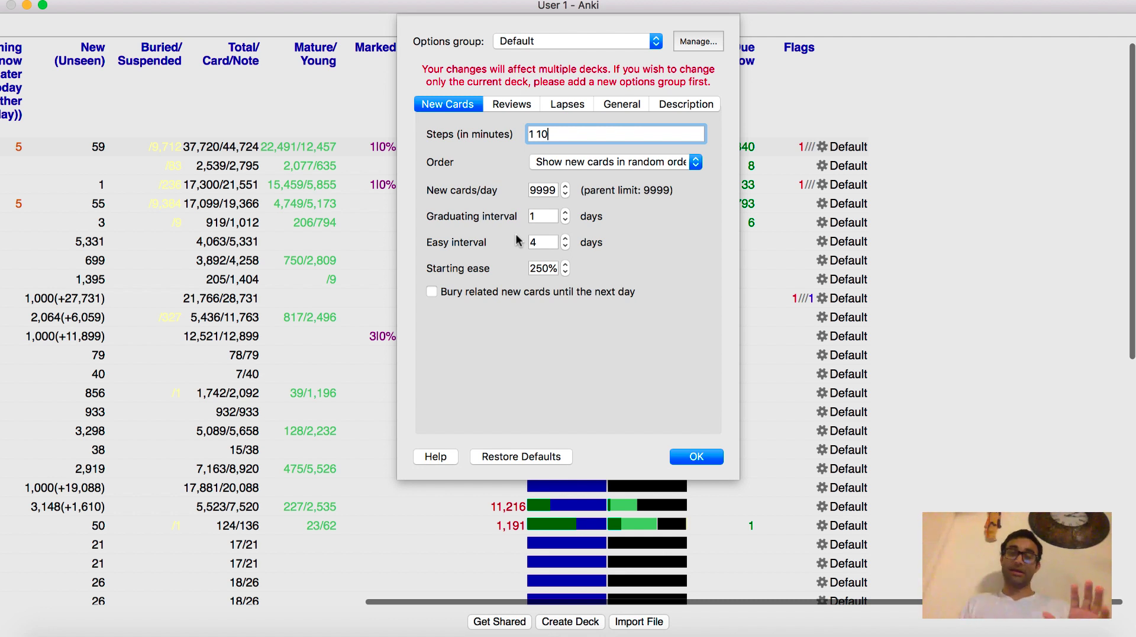
{"action": "left_click", "coordinate": [511, 104]}
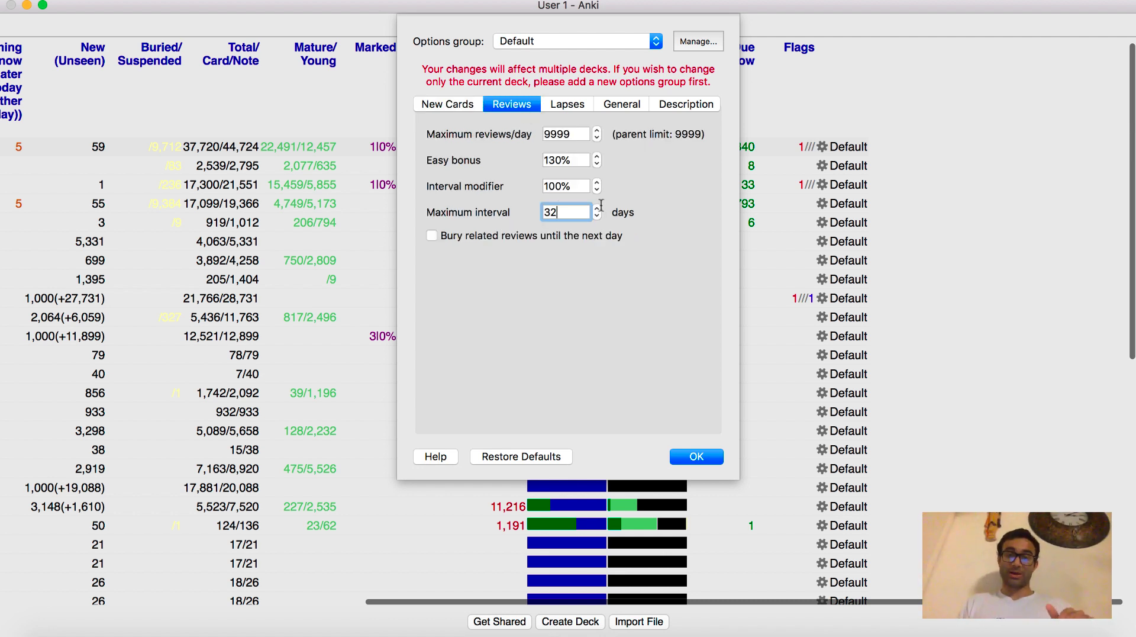
{"action": "mouse_move", "coordinate": [545, 239]}
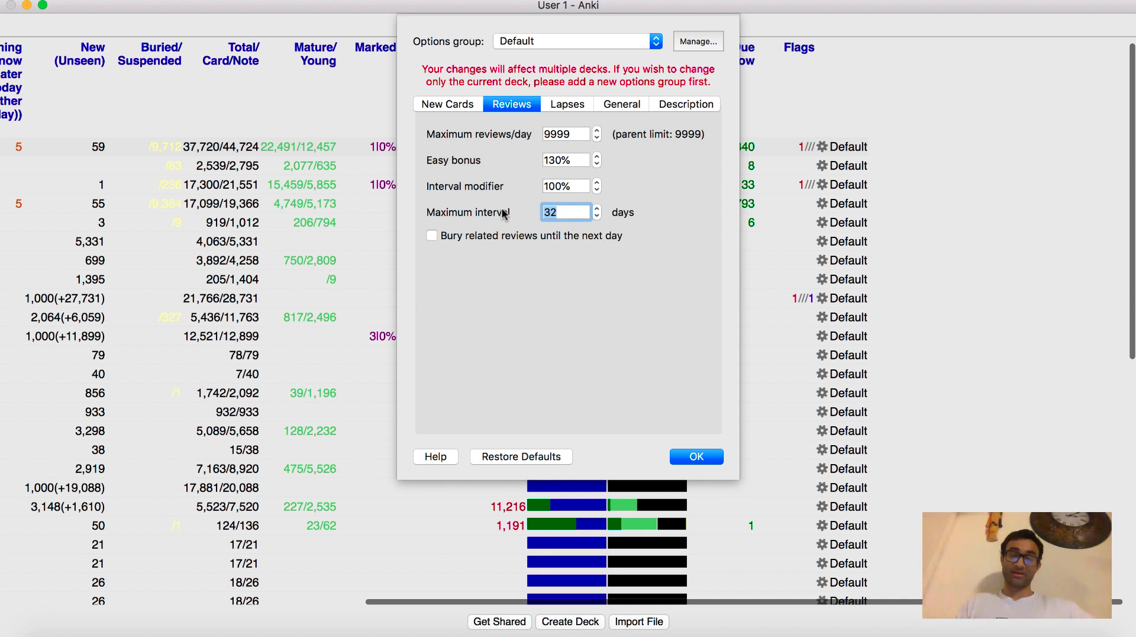
{"action": "type", "text": "1"}
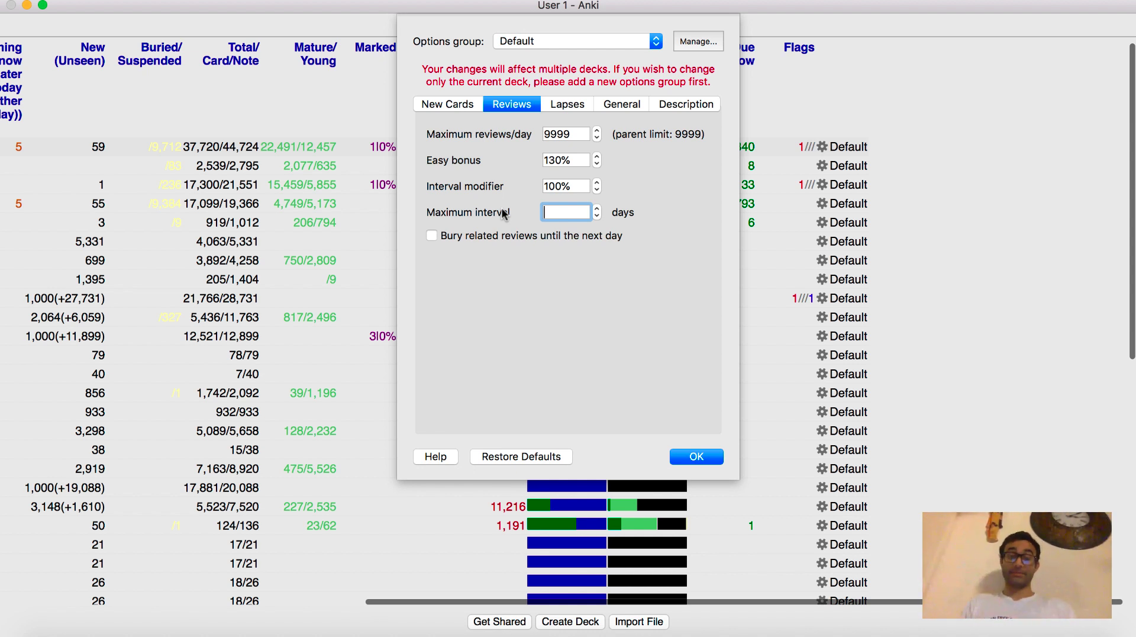
{"action": "type", "text": "32"}
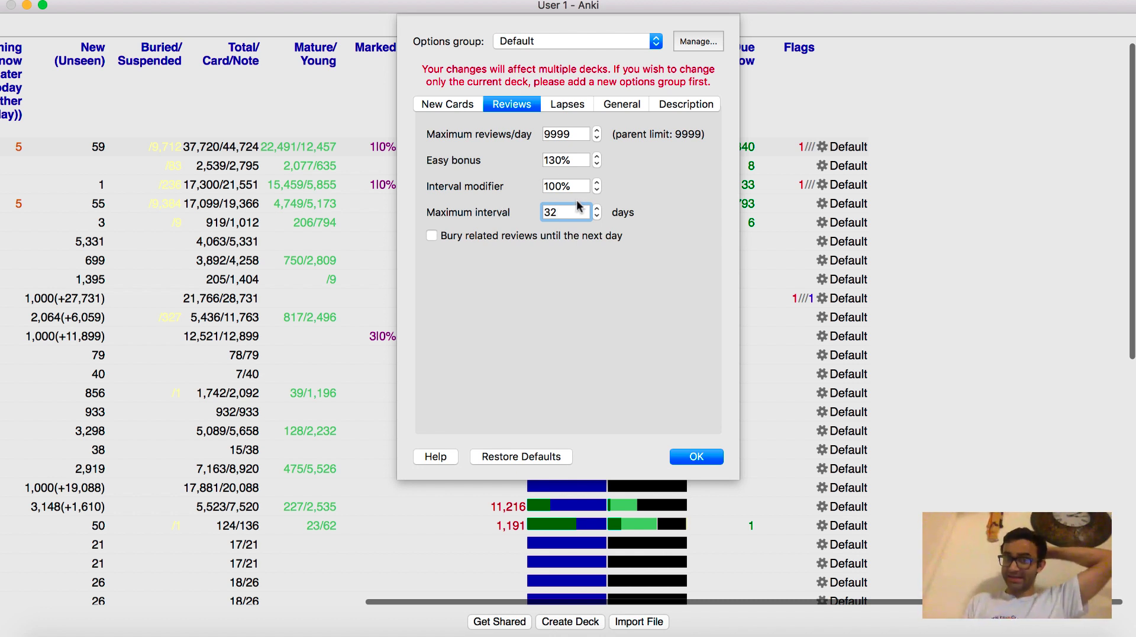
{"action": "mouse_move", "coordinate": [567, 112]}
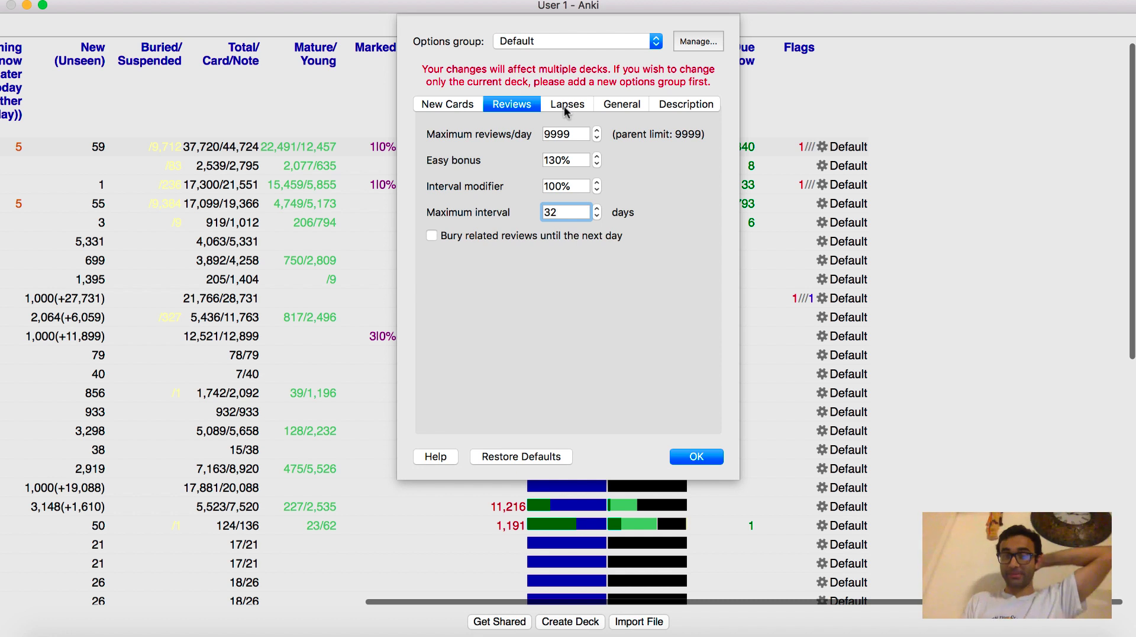
Step: On the Lapses page, check the leech threshold of 12 and keep the action as Tag Only
{"action": "left_click", "coordinate": [567, 104]}
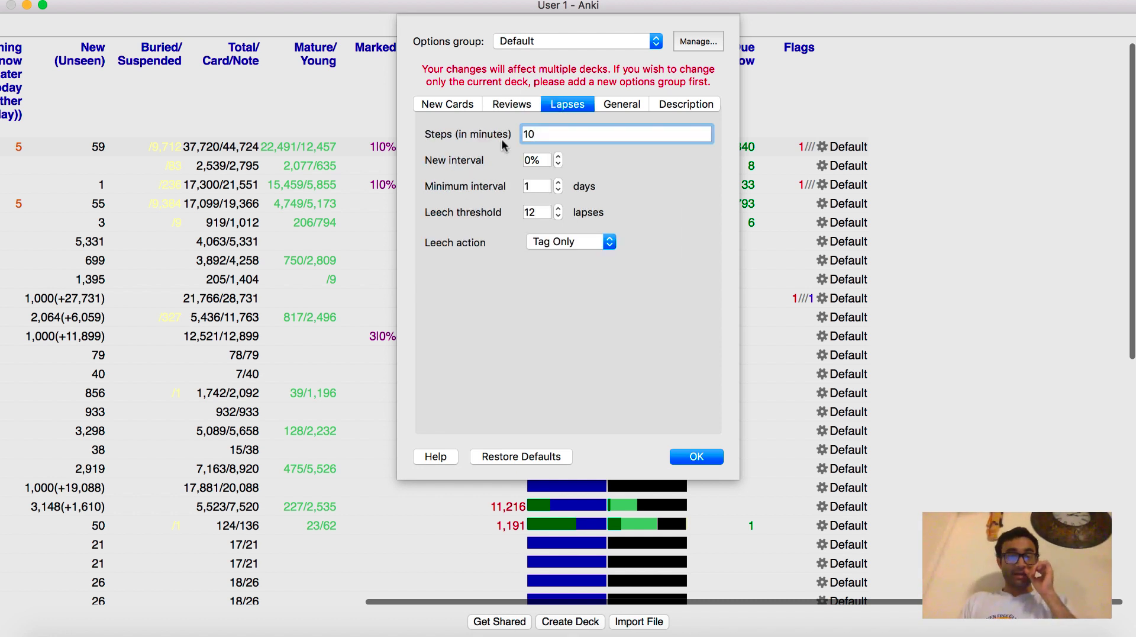
{"action": "mouse_move", "coordinate": [438, 237]}
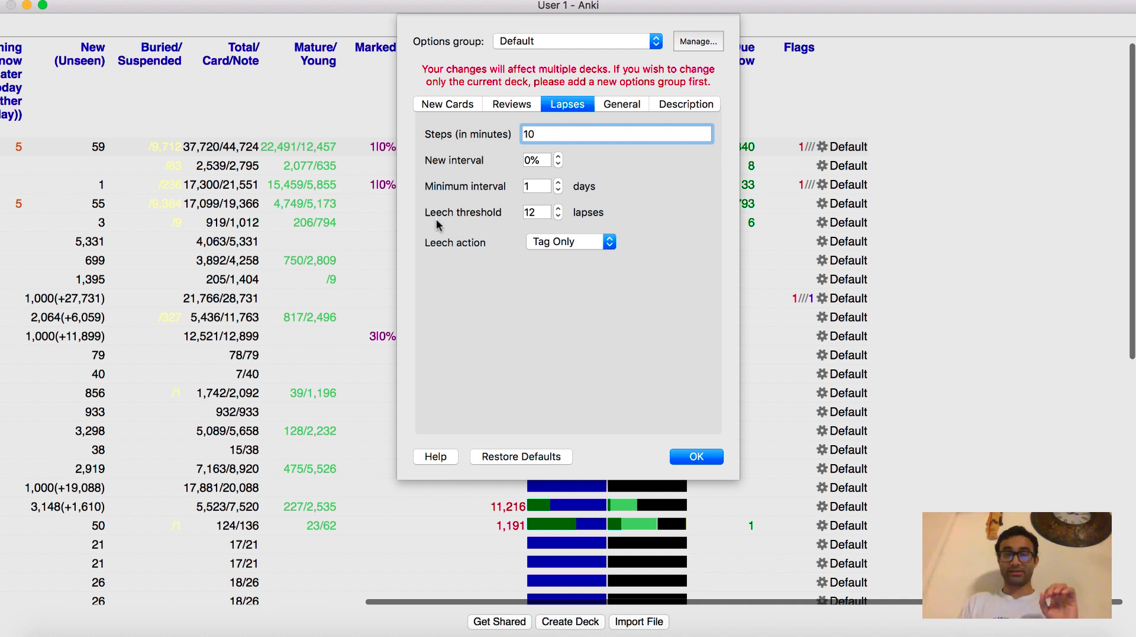
{"action": "mouse_move", "coordinate": [501, 224]}
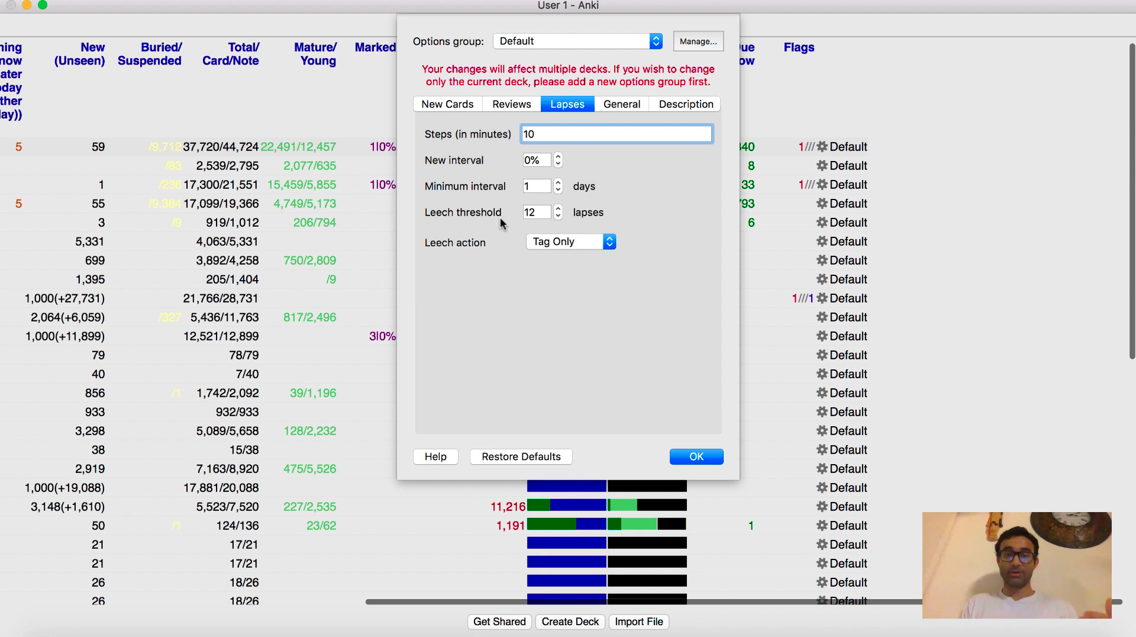
{"action": "left_click", "coordinate": [535, 212]}
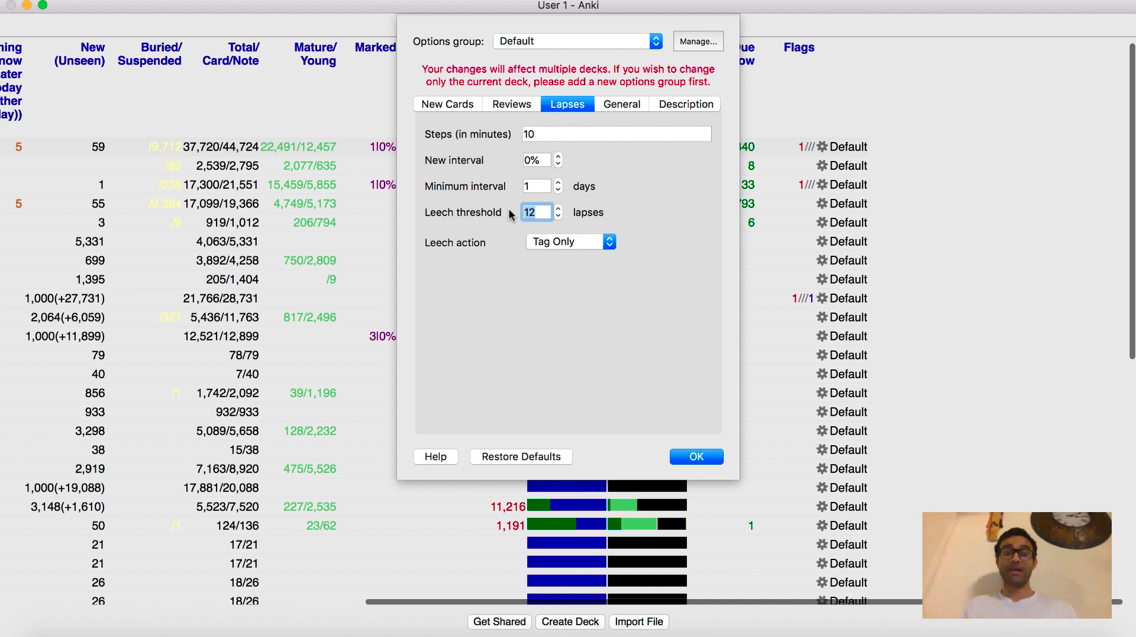
{"action": "left_click", "coordinate": [570, 242]}
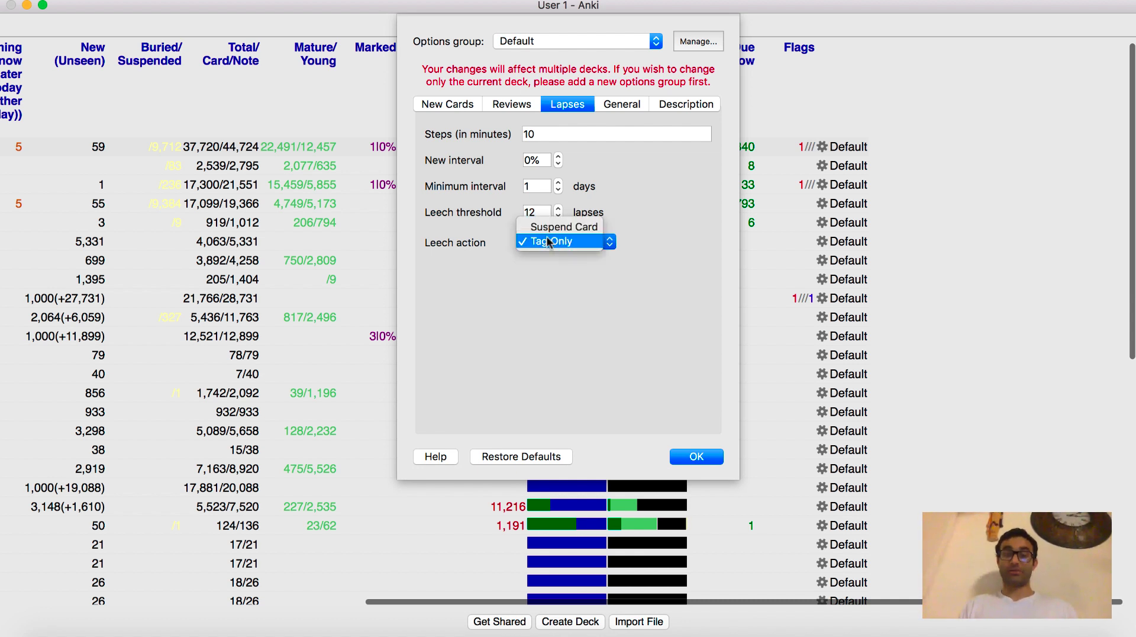
{"action": "mouse_move", "coordinate": [539, 249]}
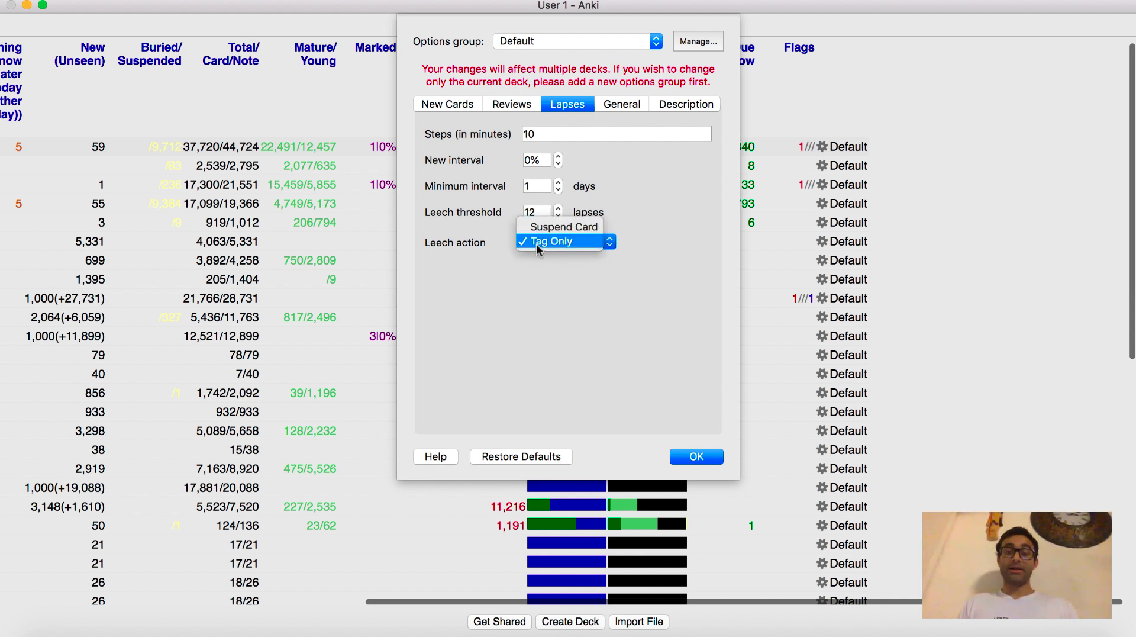
{"action": "left_click", "coordinate": [556, 242]}
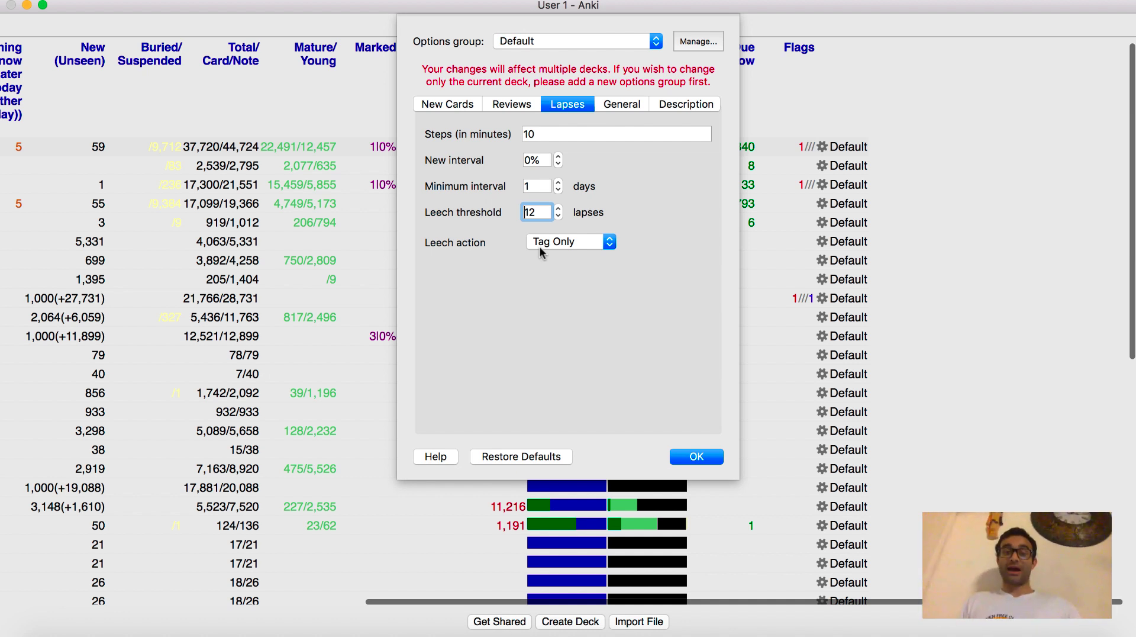
Step: Try Suspend Card as the leech action, then settle back on Tag Only
{"action": "left_click", "coordinate": [570, 242]}
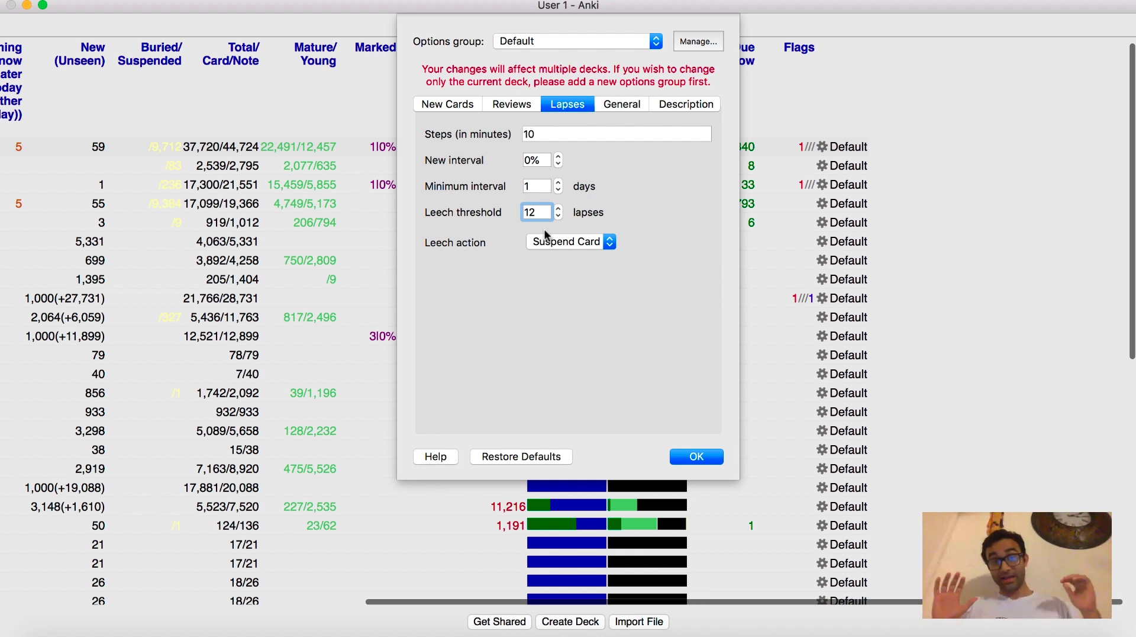
{"action": "left_click", "coordinate": [571, 241]}
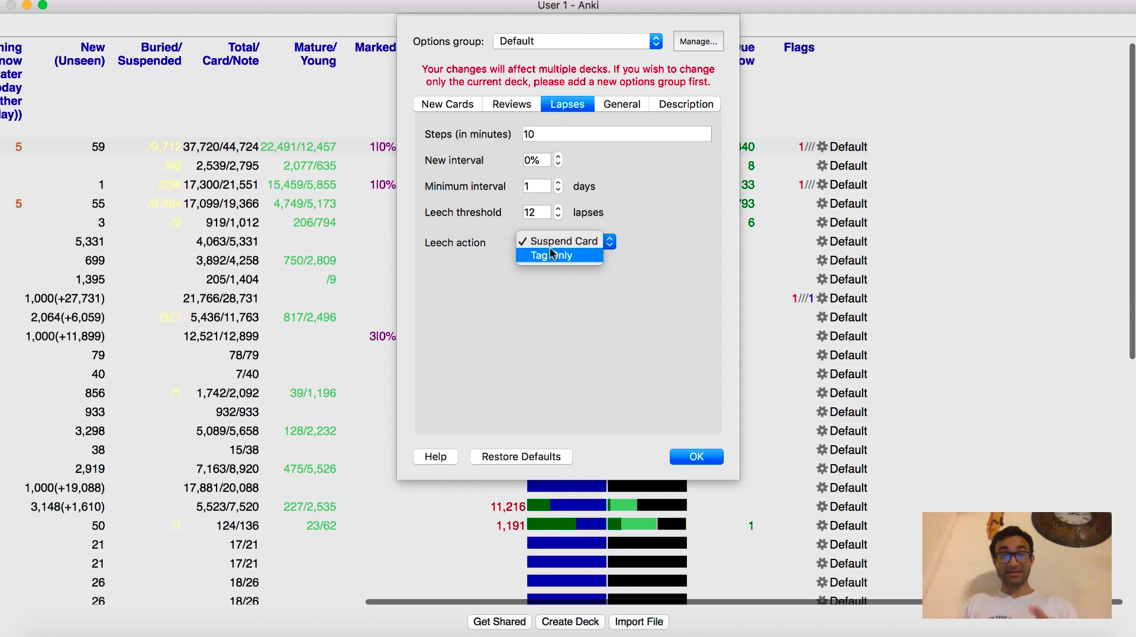
{"action": "left_click", "coordinate": [552, 254]}
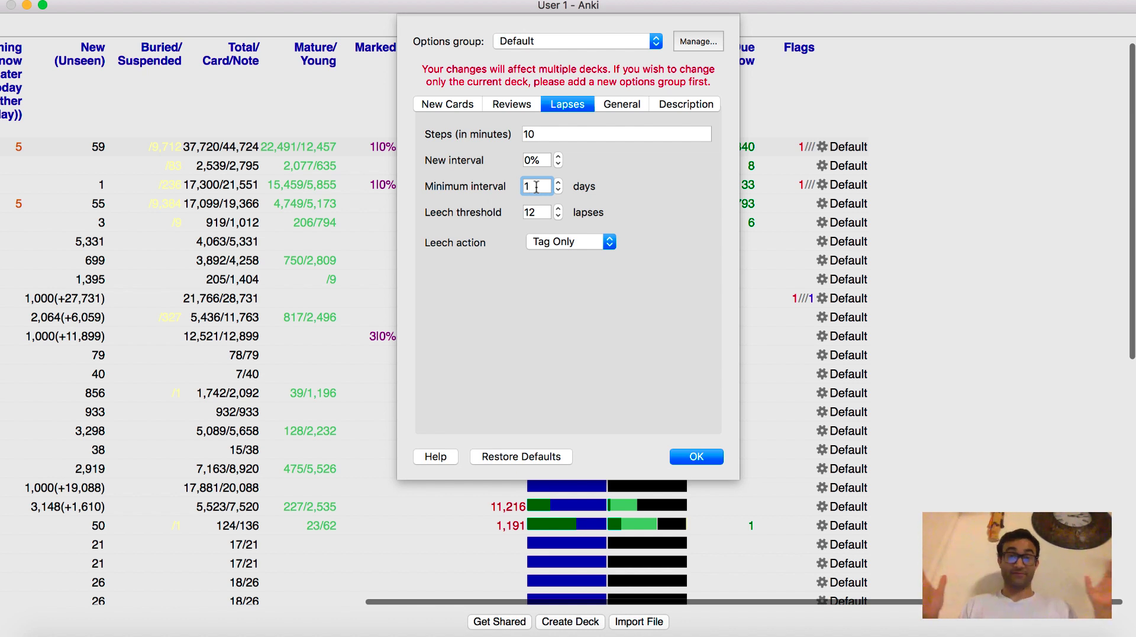
{"action": "left_click", "coordinate": [622, 104]}
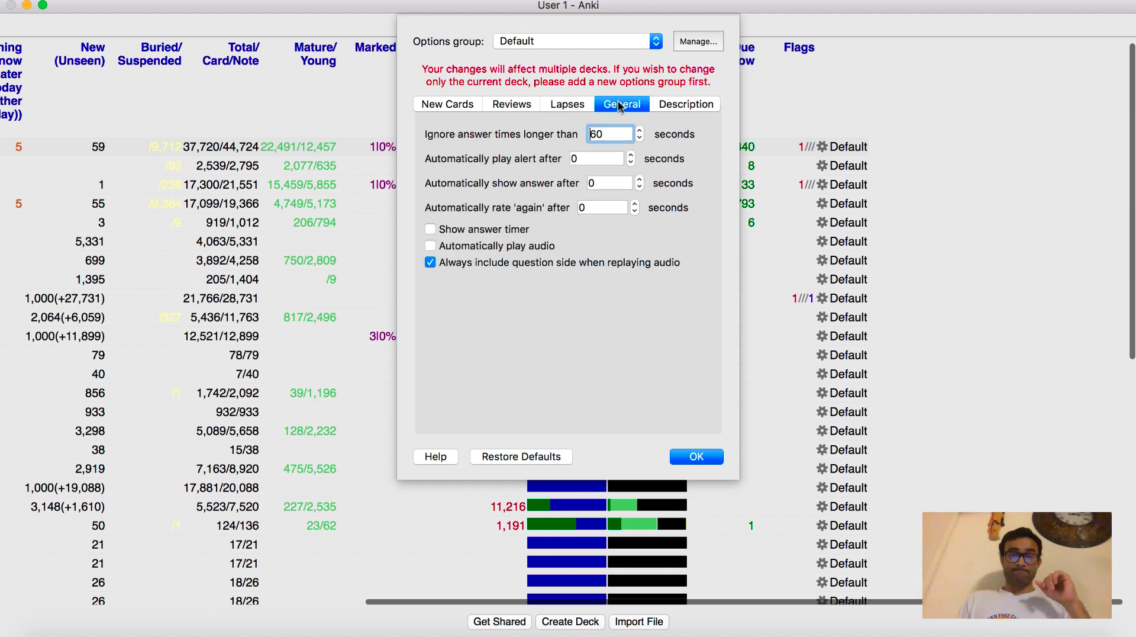
{"action": "mouse_move", "coordinate": [477, 305]}
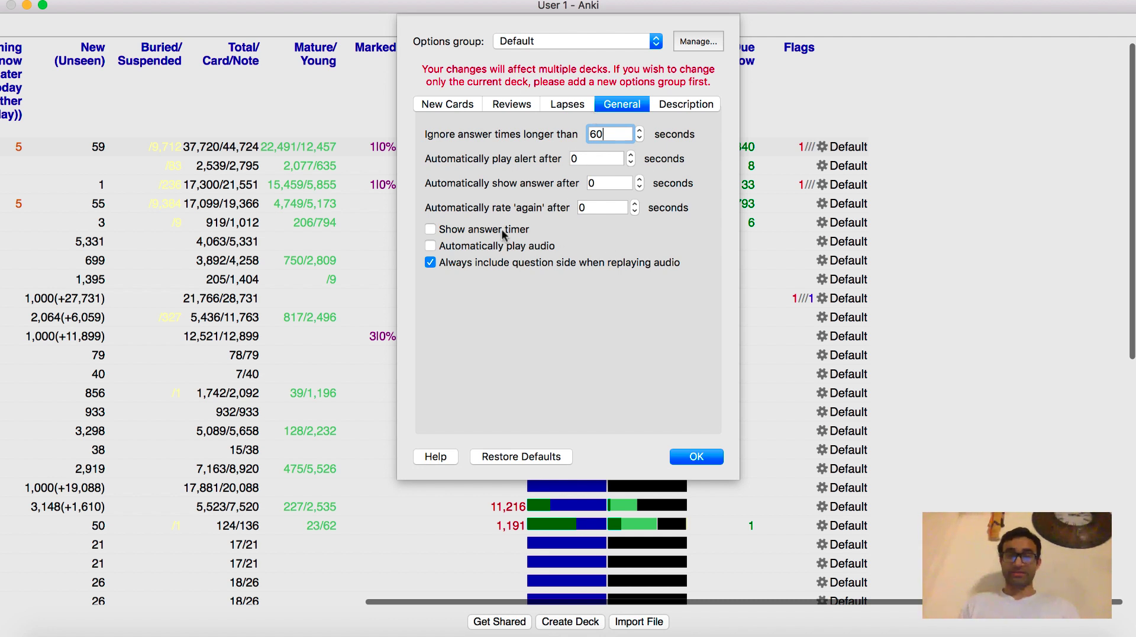
{"action": "mouse_move", "coordinate": [439, 254]}
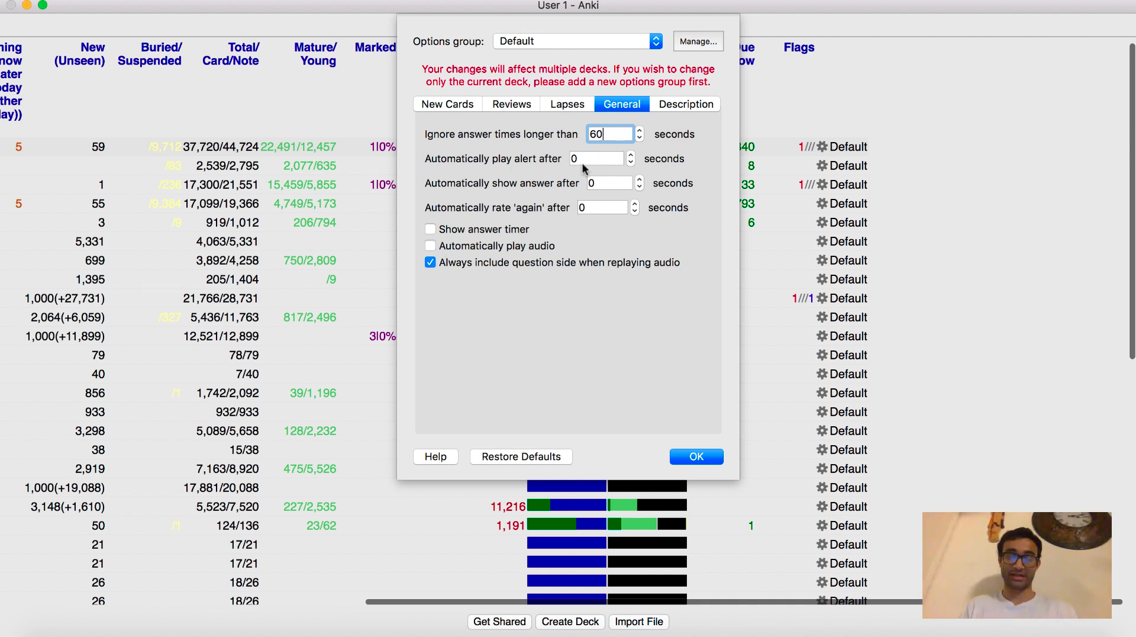
Step: Look over the Description page, then return to the New Cards settings
{"action": "left_click", "coordinate": [686, 104]}
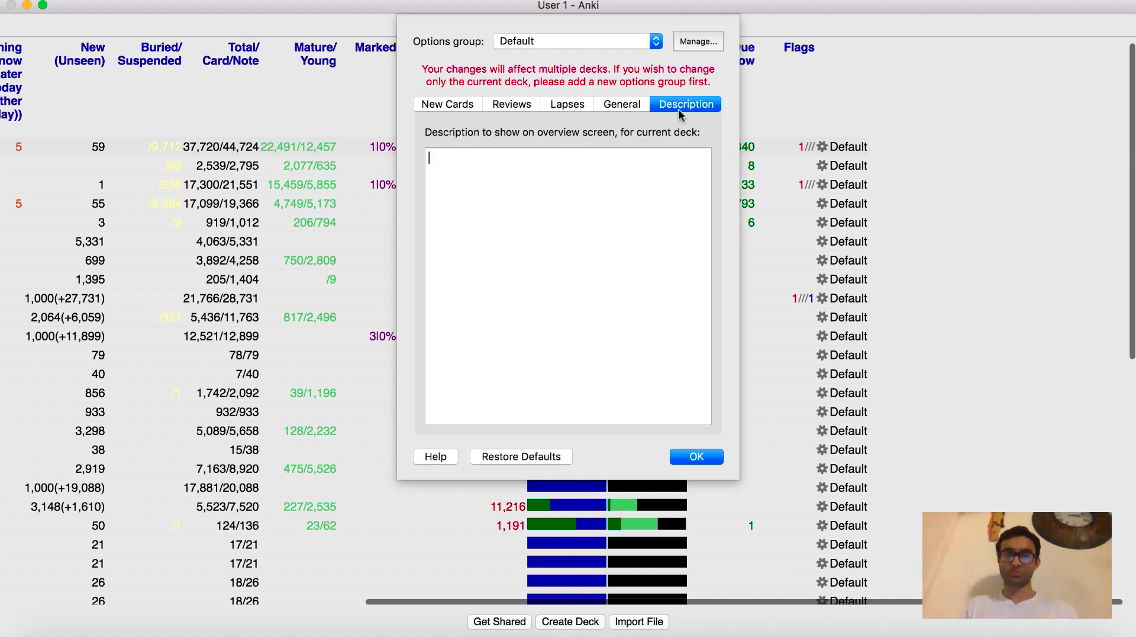
{"action": "mouse_move", "coordinate": [450, 109]}
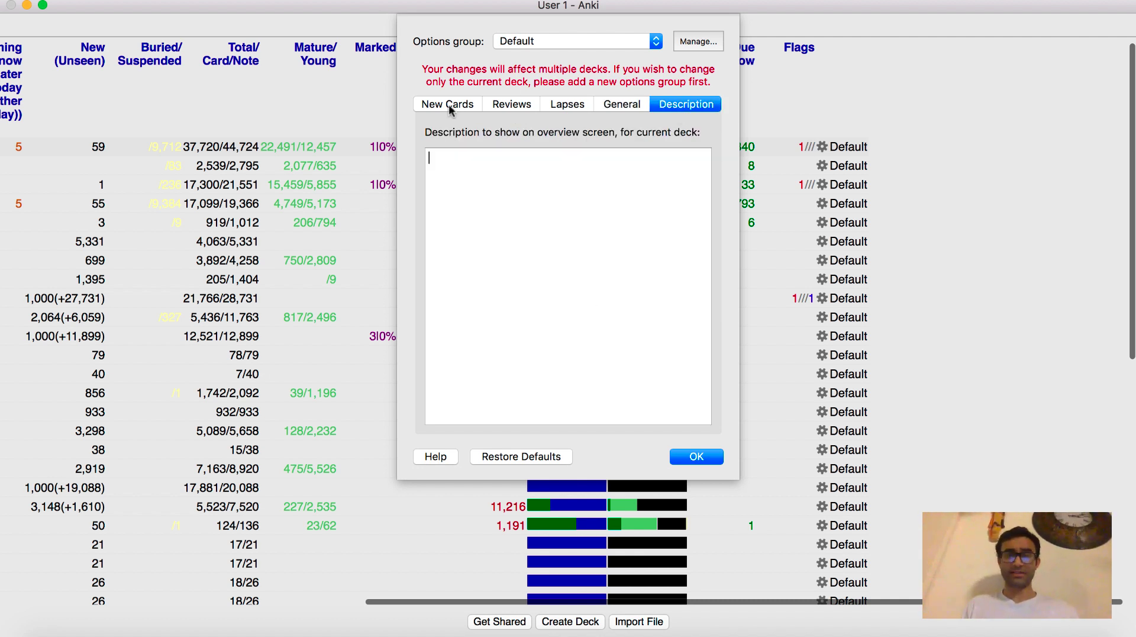
{"action": "left_click", "coordinate": [447, 105]}
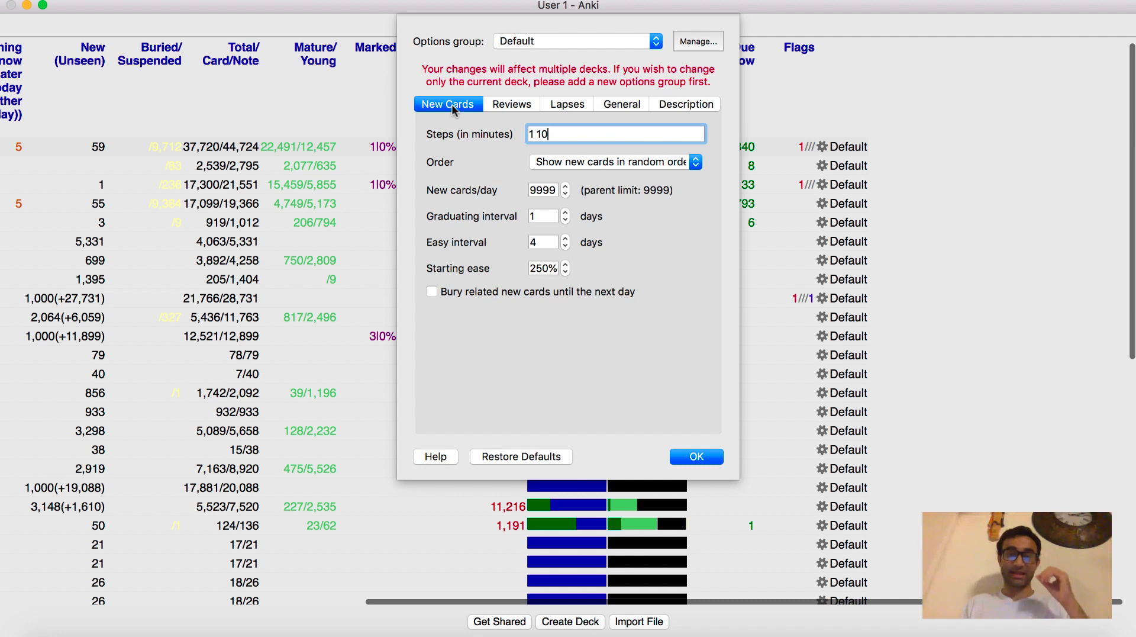
{"action": "mouse_move", "coordinate": [508, 280]}
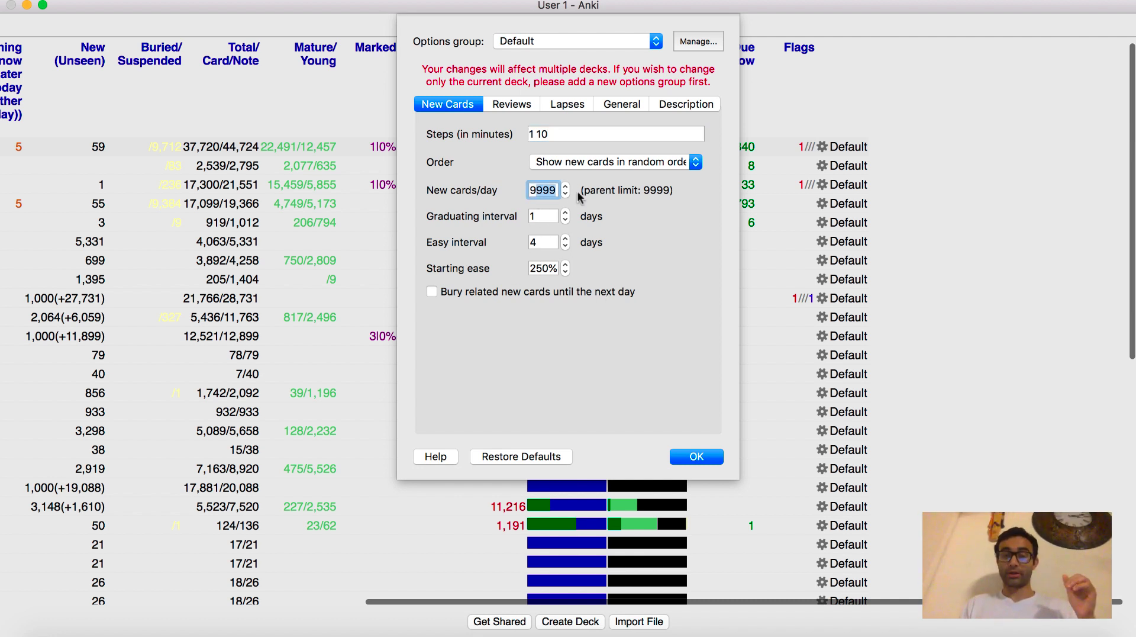
Step: Change the Reviews maximum interval from 32 to 30 days
{"action": "left_click", "coordinate": [512, 104]}
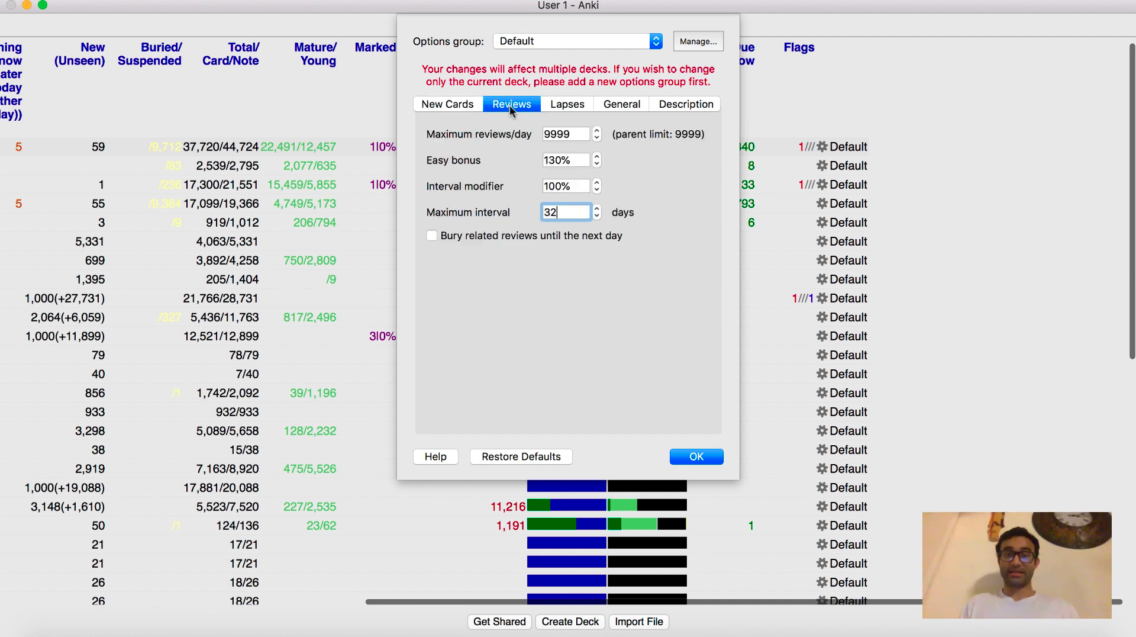
{"action": "left_click", "coordinate": [565, 133]}
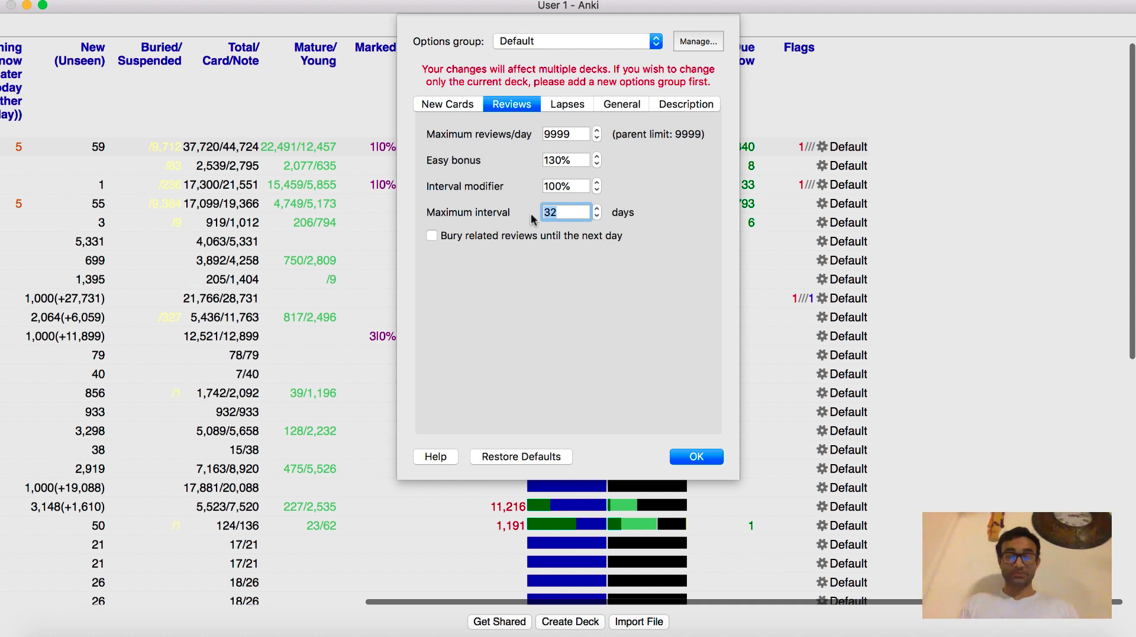
{"action": "type", "text": "1"}
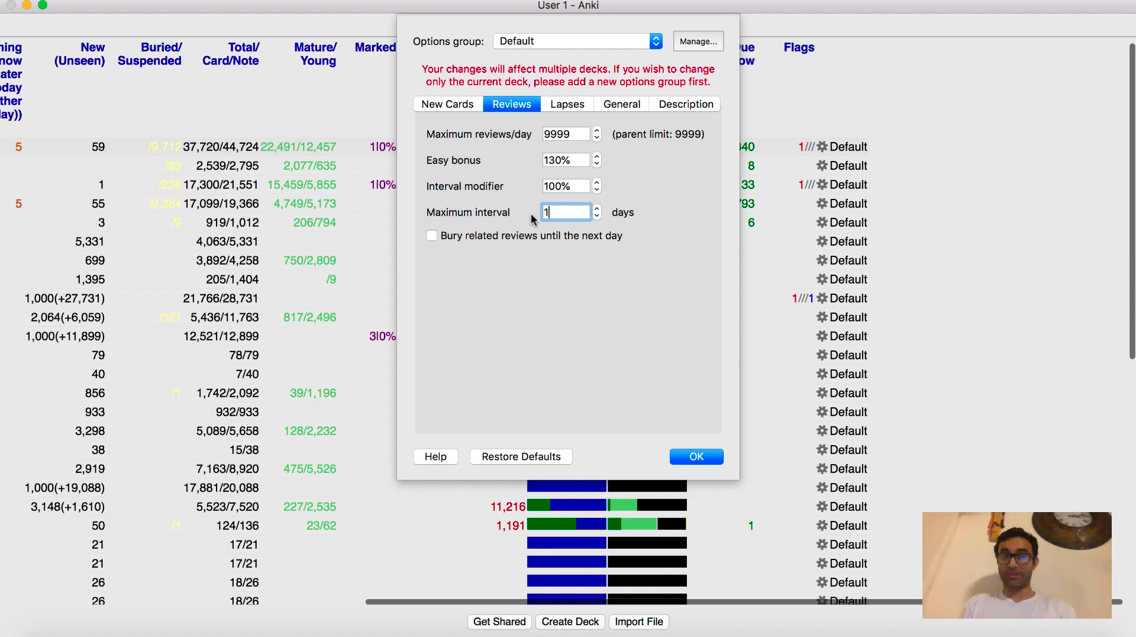
{"action": "type", "text": "80"}
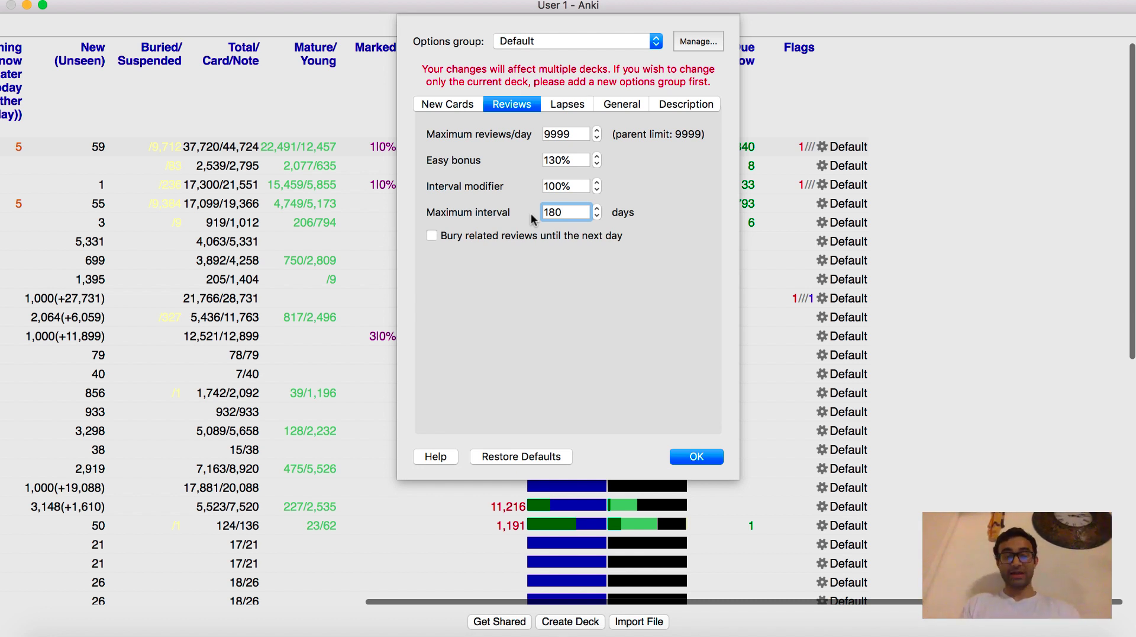
{"action": "type", "text": "30"}
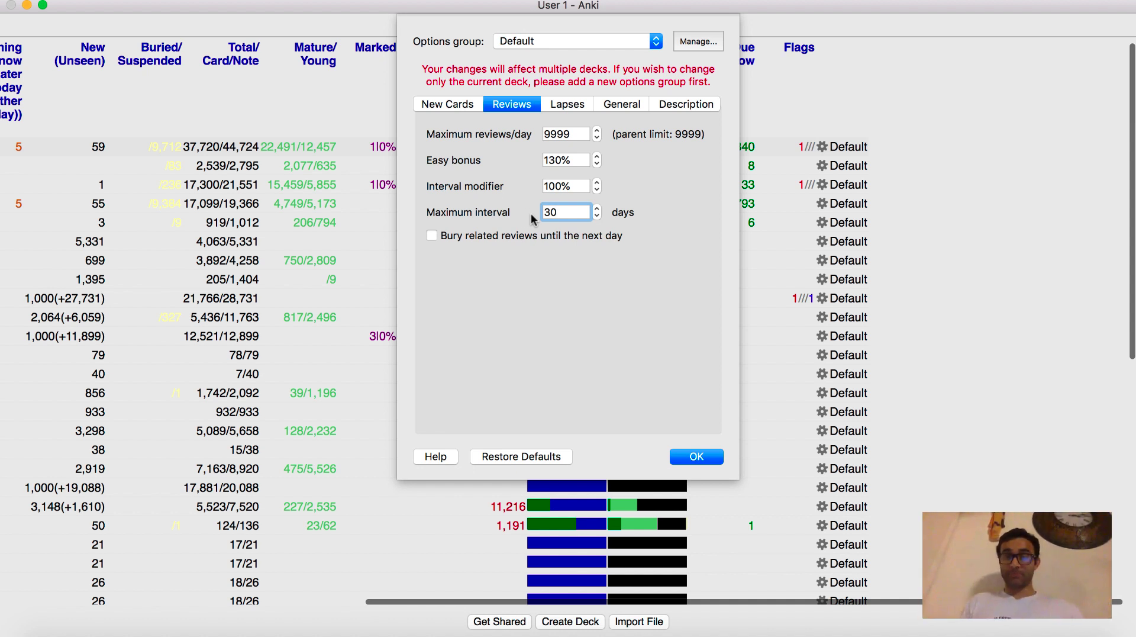
Step: Glance at the General page and return to the Lapses settings with Tag Only leeches
{"action": "left_click", "coordinate": [567, 104]}
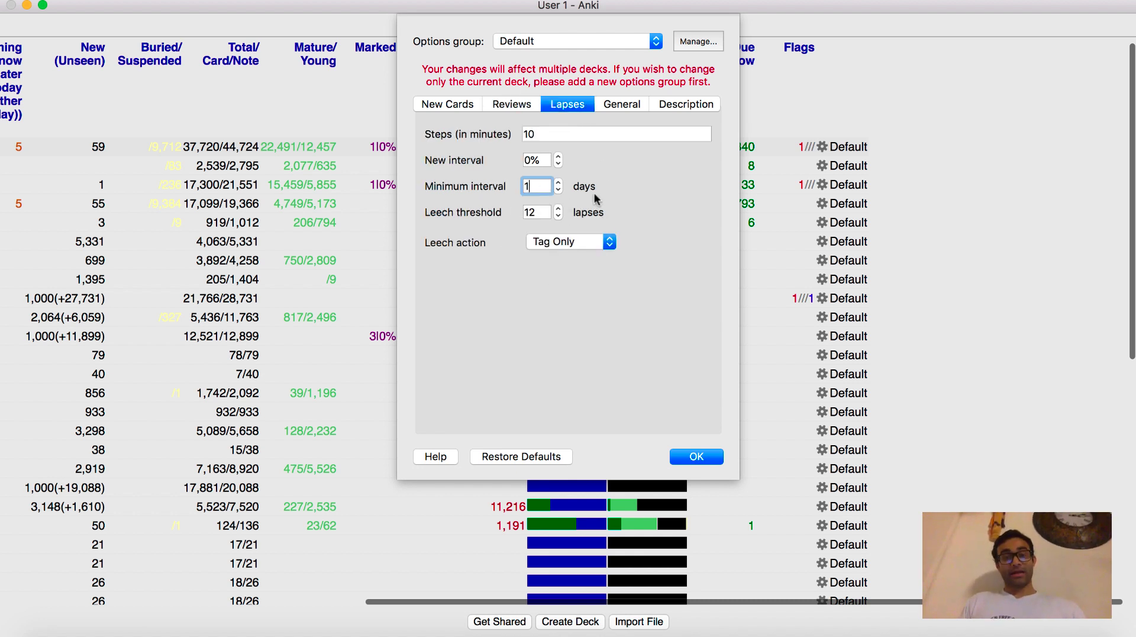
{"action": "left_click", "coordinate": [621, 104]}
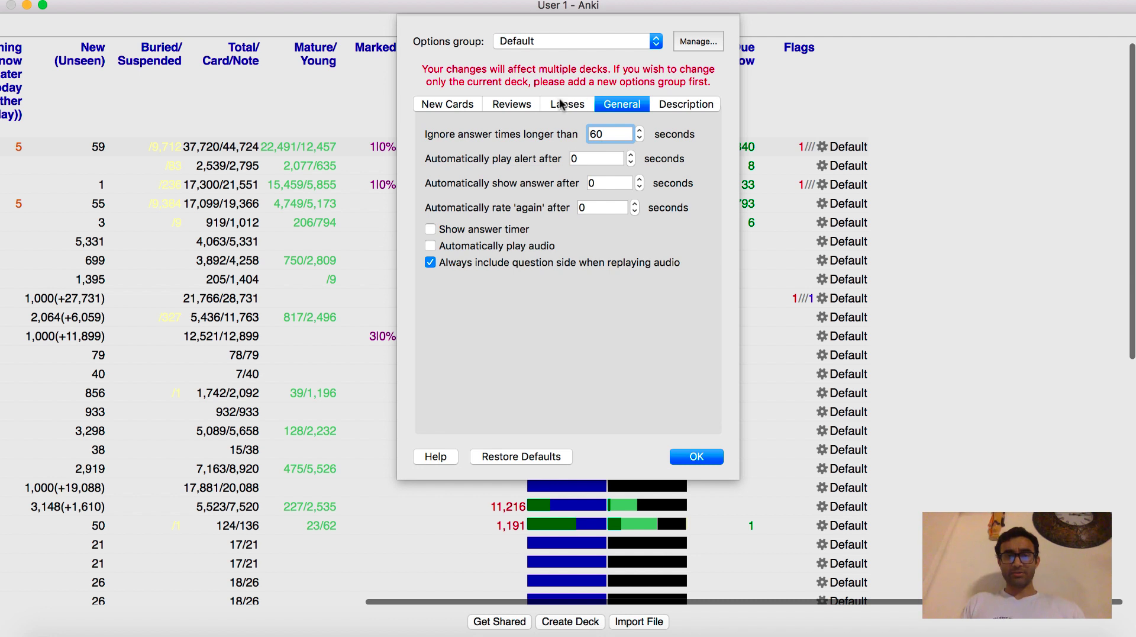
{"action": "left_click", "coordinate": [567, 104]}
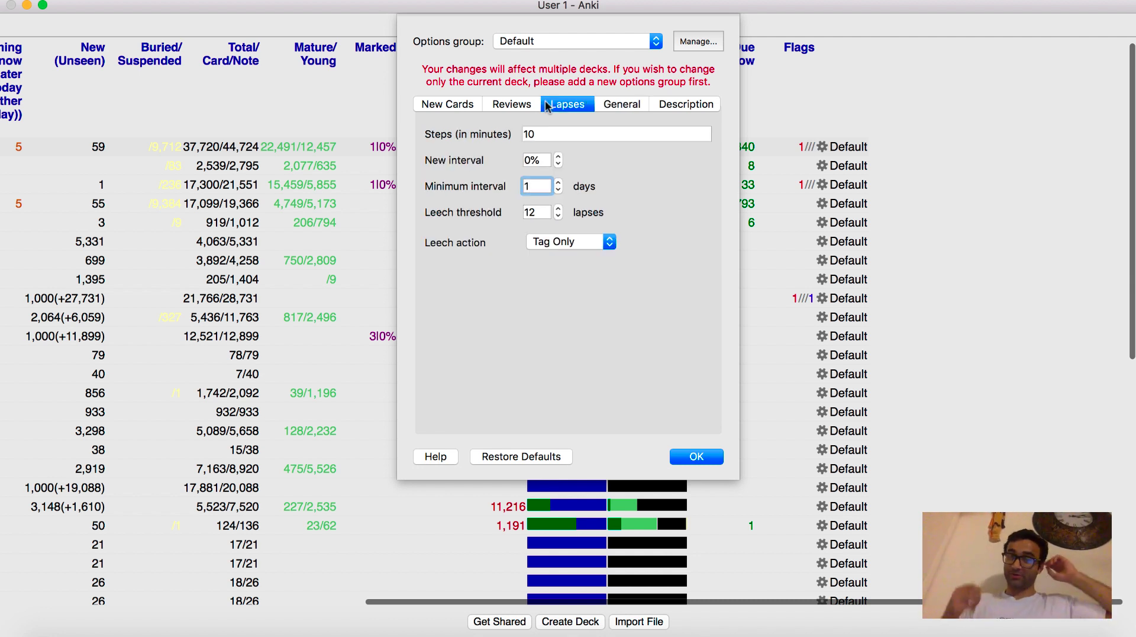